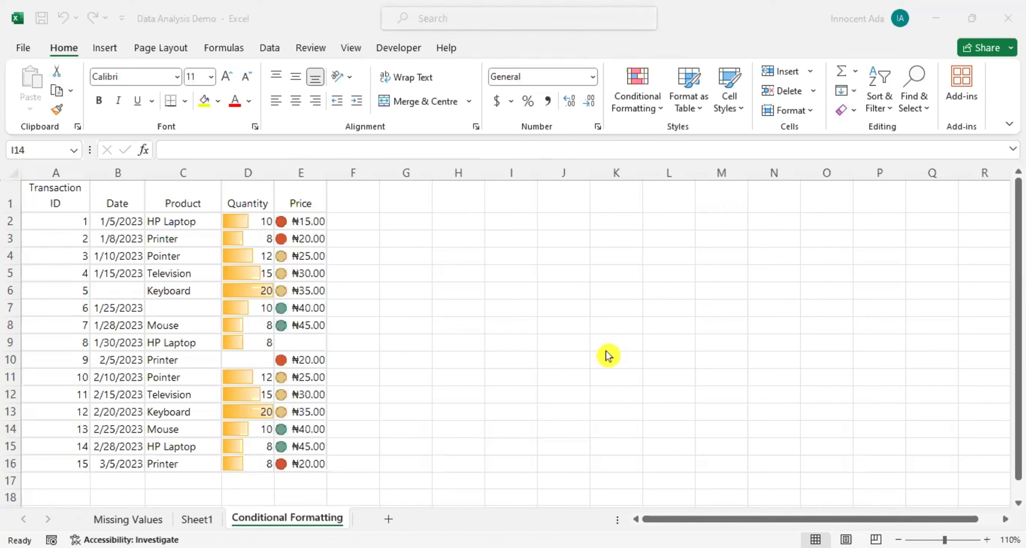
mouse_move(358, 347)
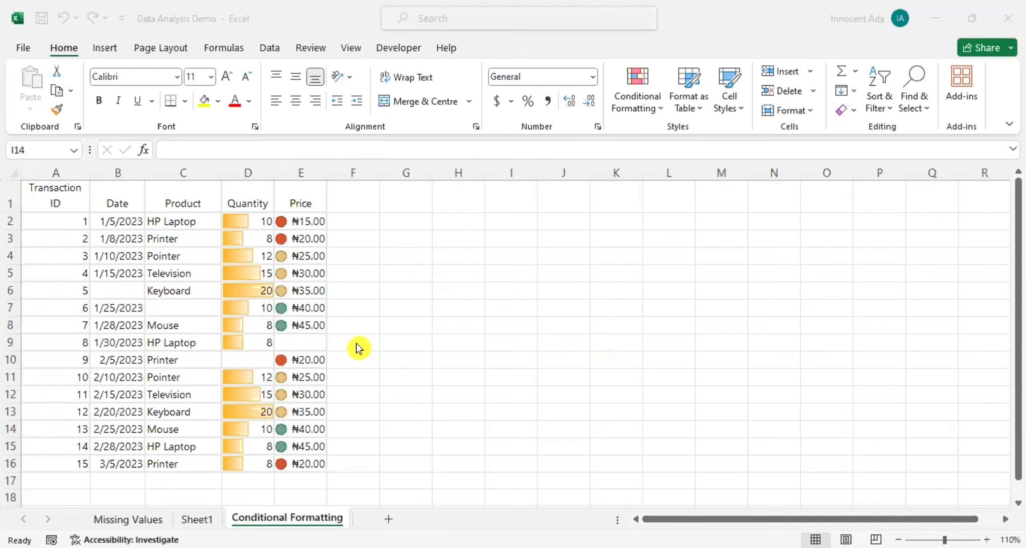
mouse_move(251, 220)
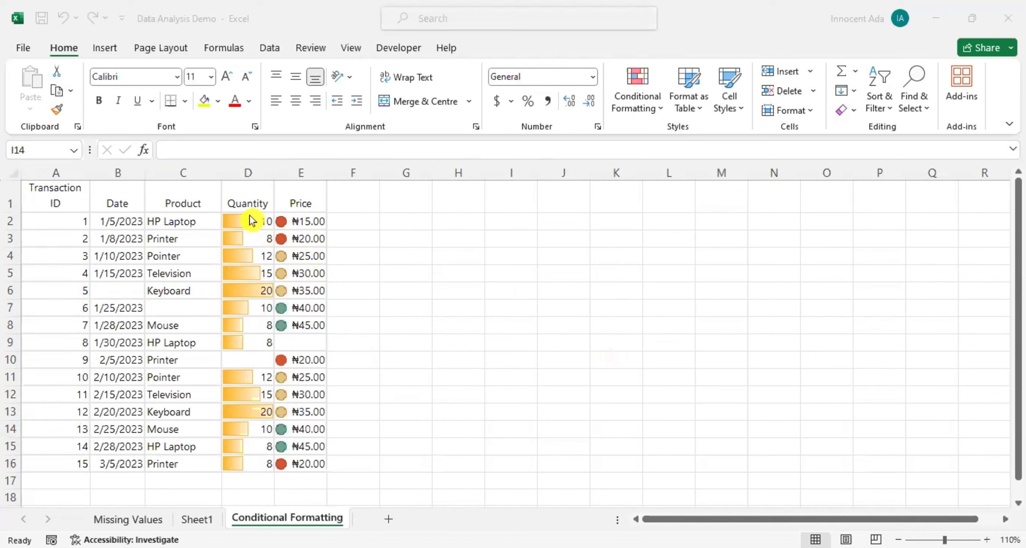
mouse_move(251, 229)
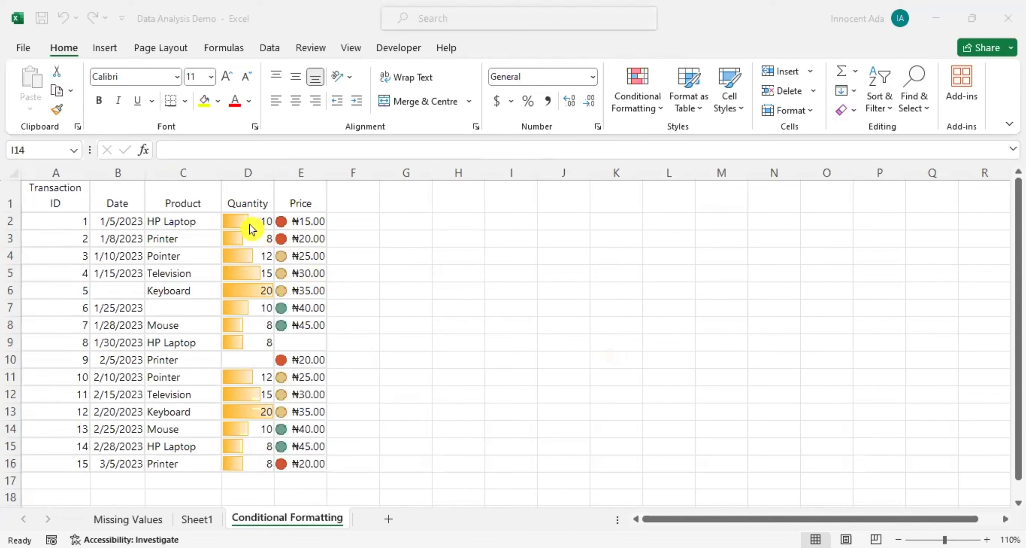
mouse_move(241, 194)
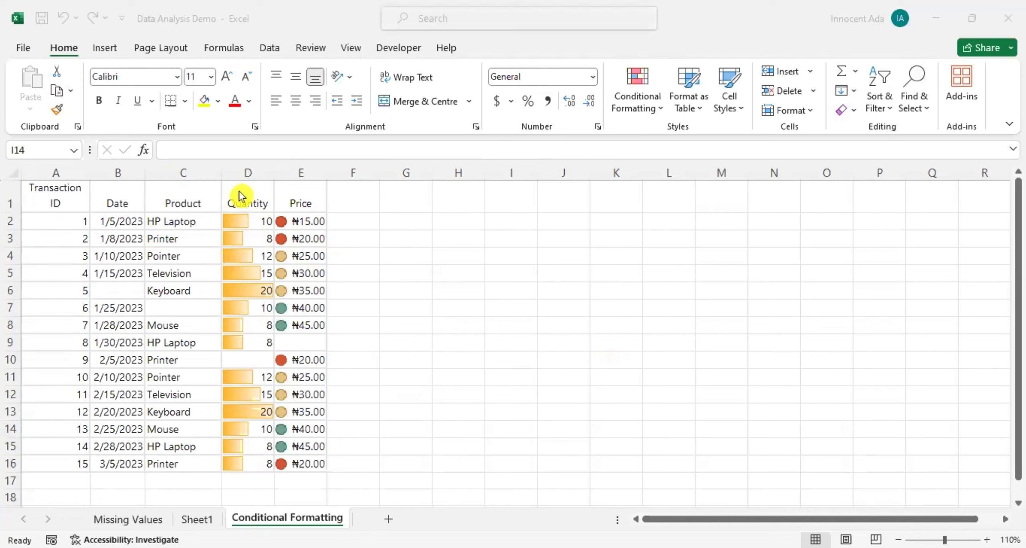
mouse_move(245, 185)
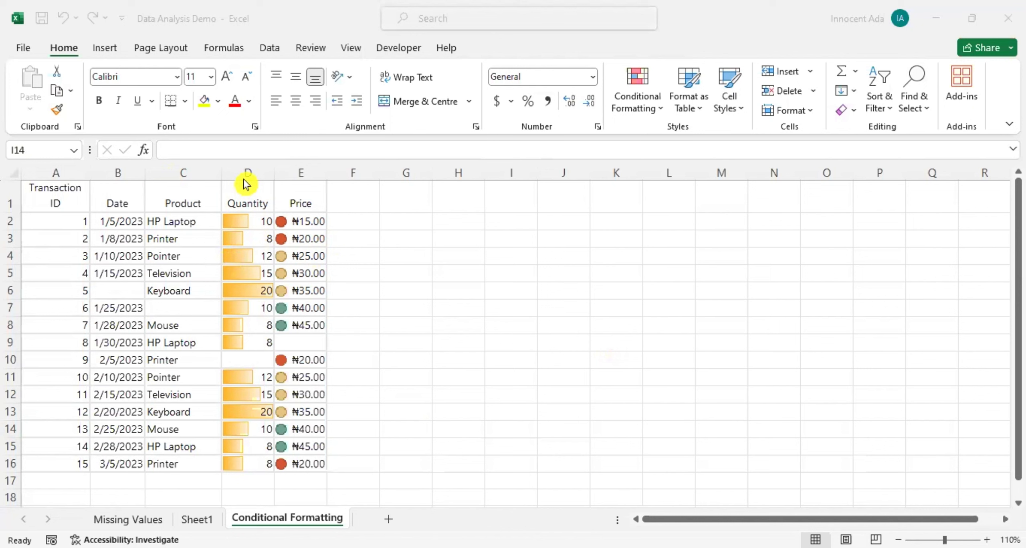
mouse_move(252, 178)
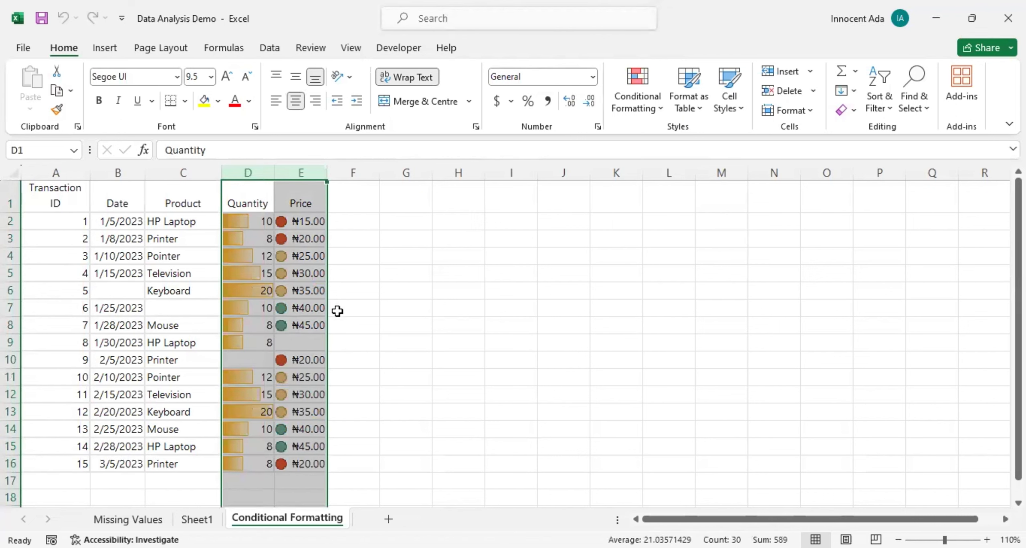
mouse_move(256, 325)
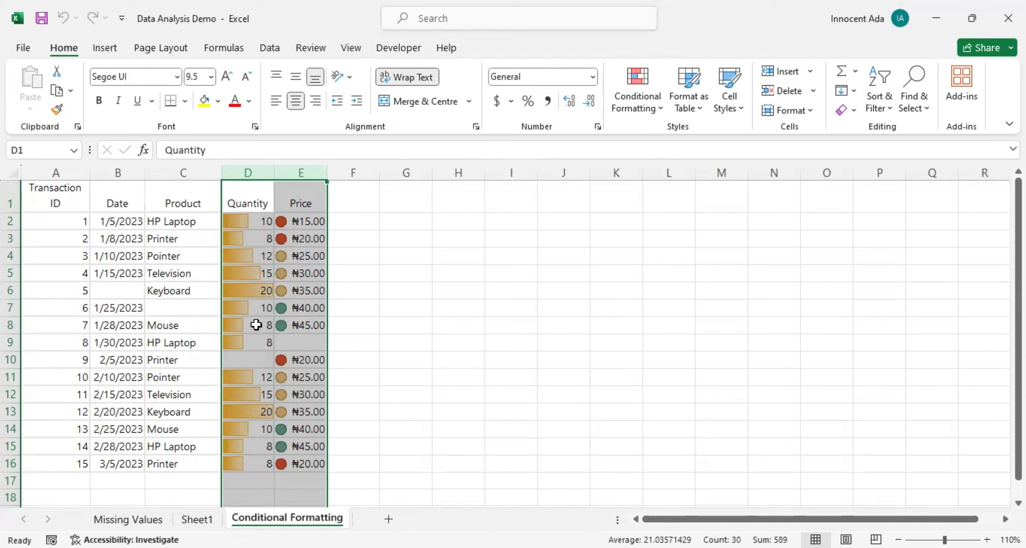
mouse_move(274, 251)
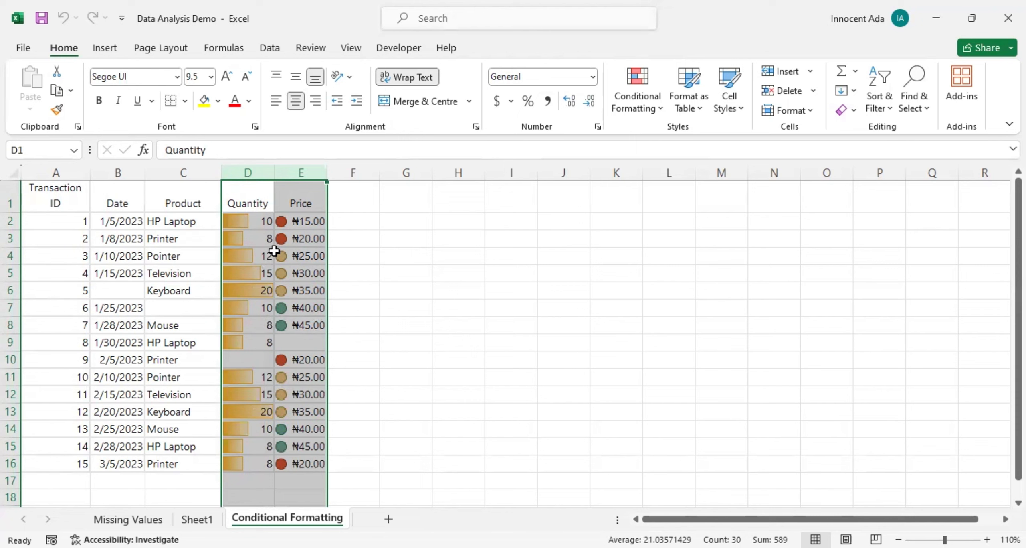
mouse_move(241, 255)
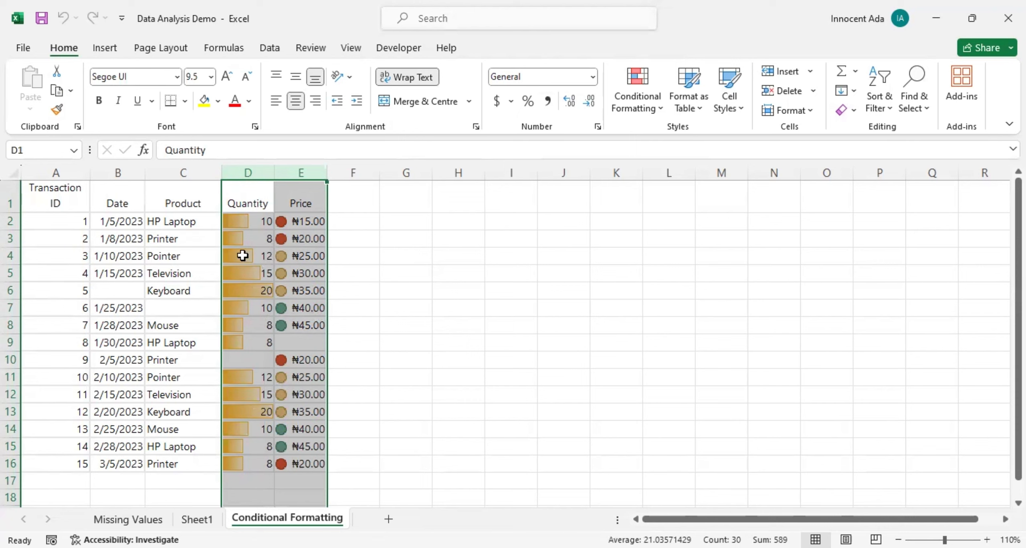
Select column D and clear conditional formatting rules from the entire sheet
click(248, 172)
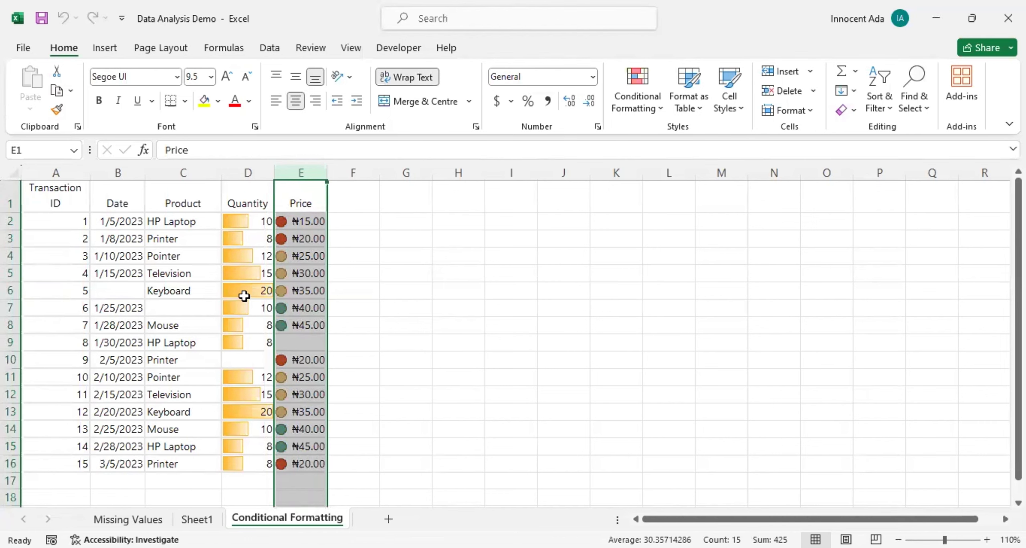
click(247, 172)
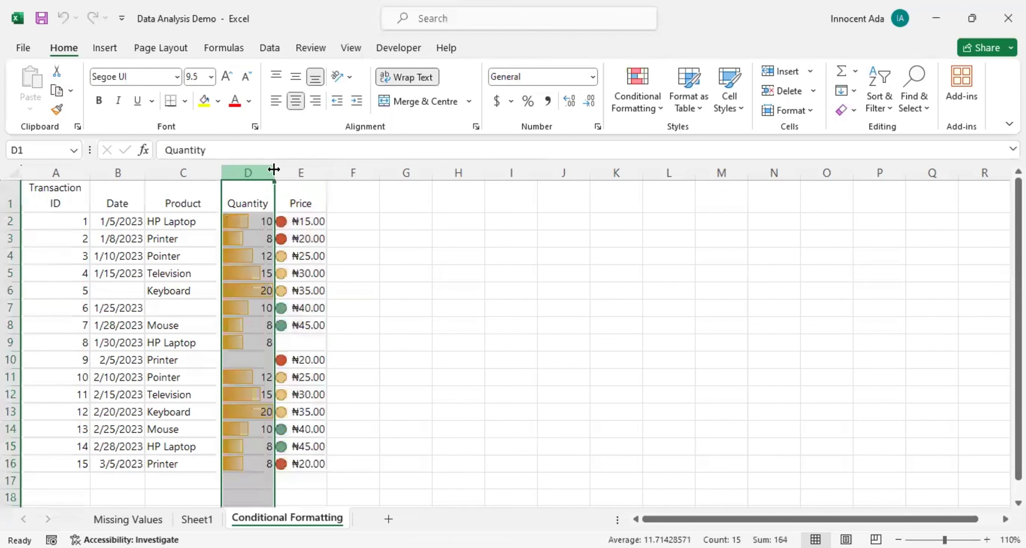
mouse_move(665, 107)
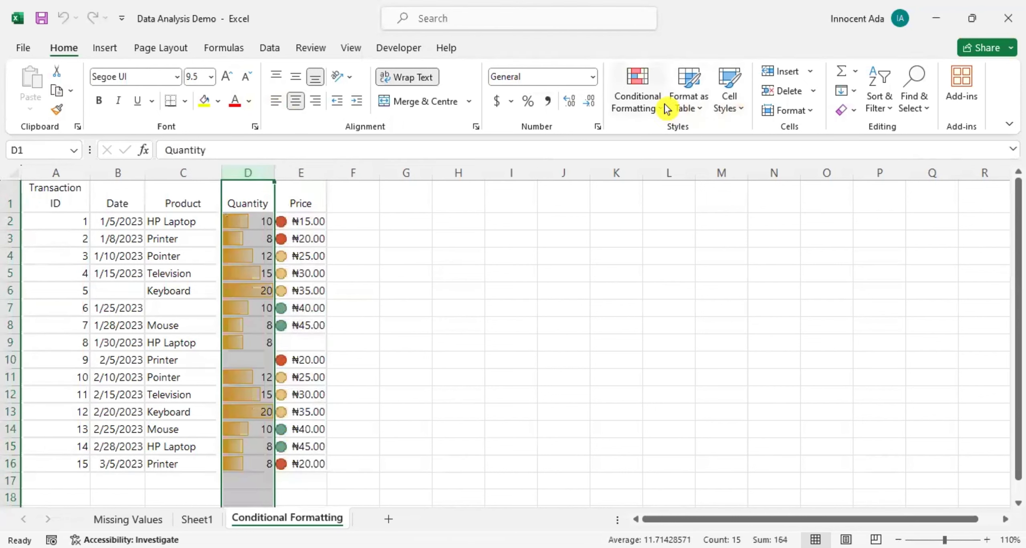
click(635, 90)
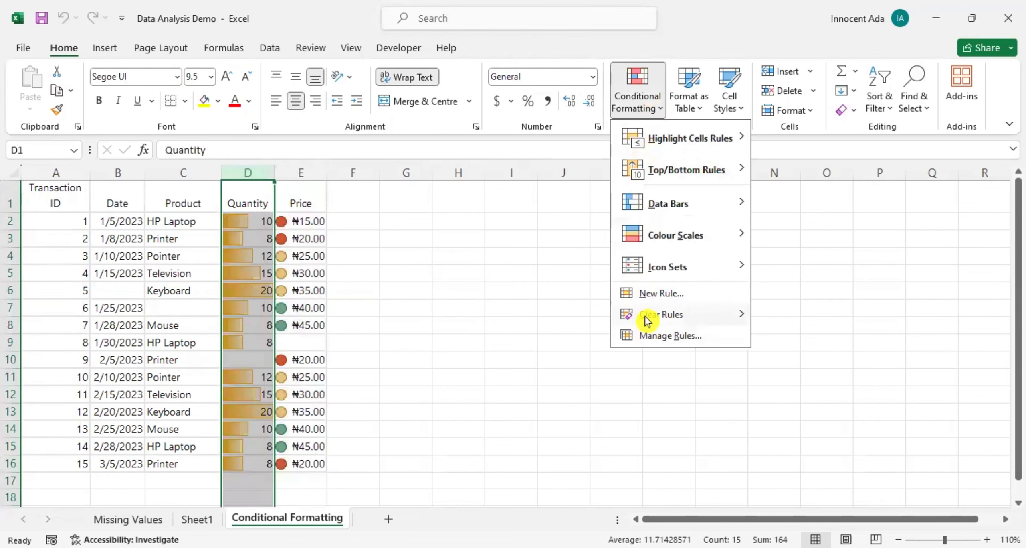
mouse_move(669, 314)
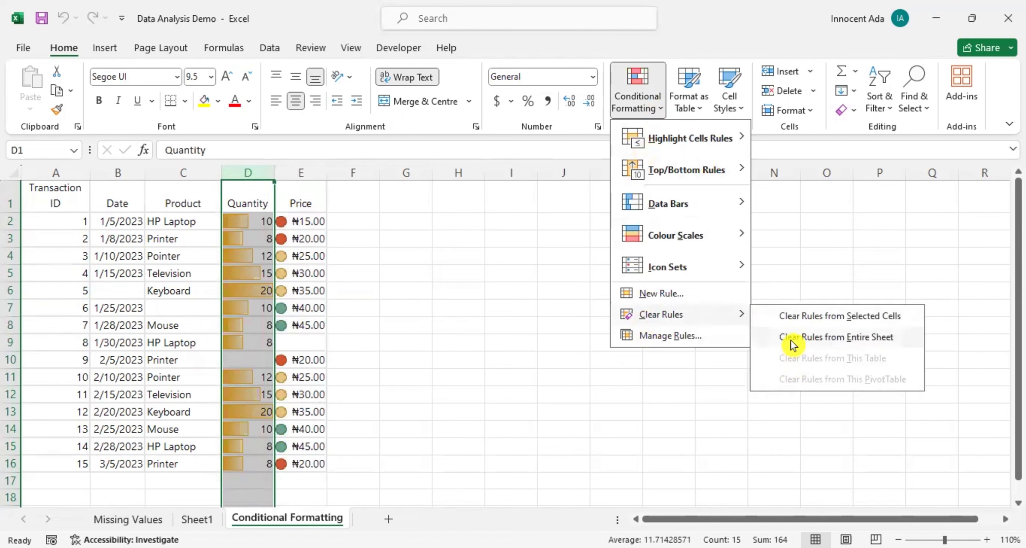
click(836, 336)
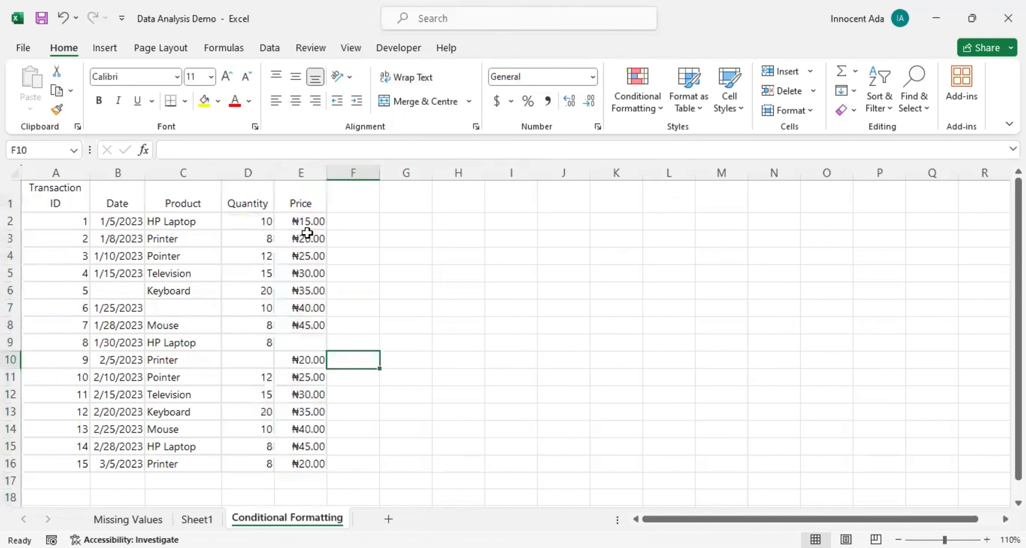
mouse_move(157, 355)
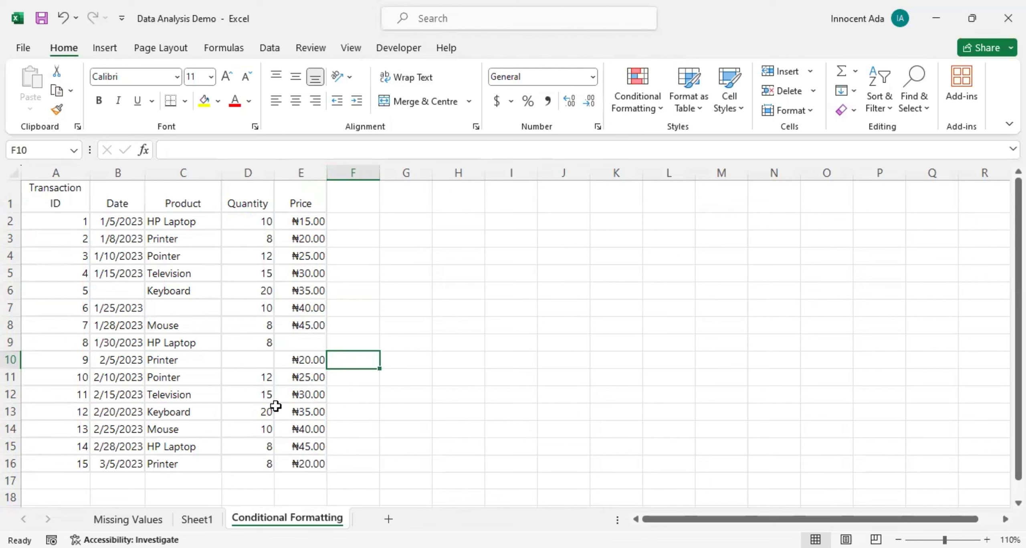
Select the Quantity values D2:D16 and open the Conditional Formatting menu
click(247, 221)
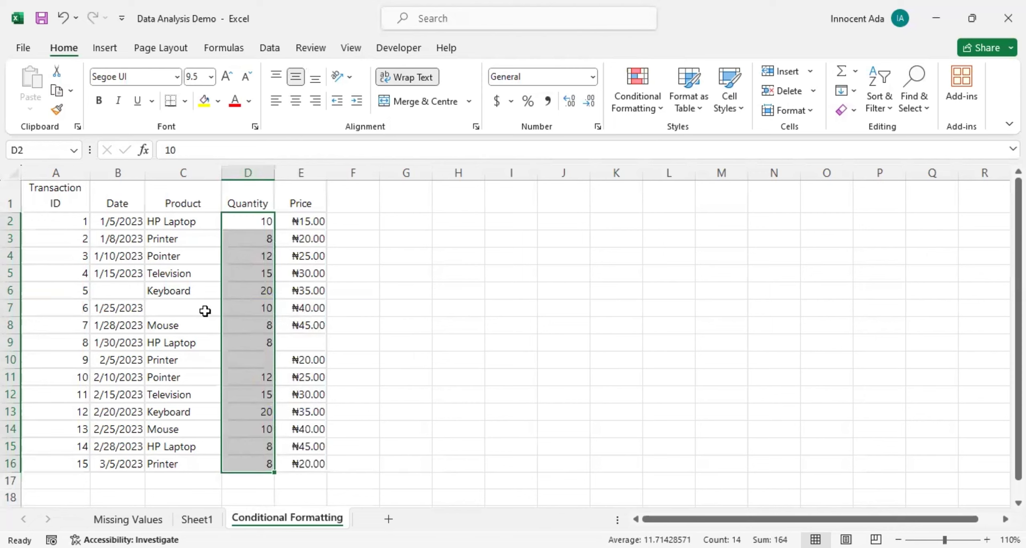
mouse_move(131, 124)
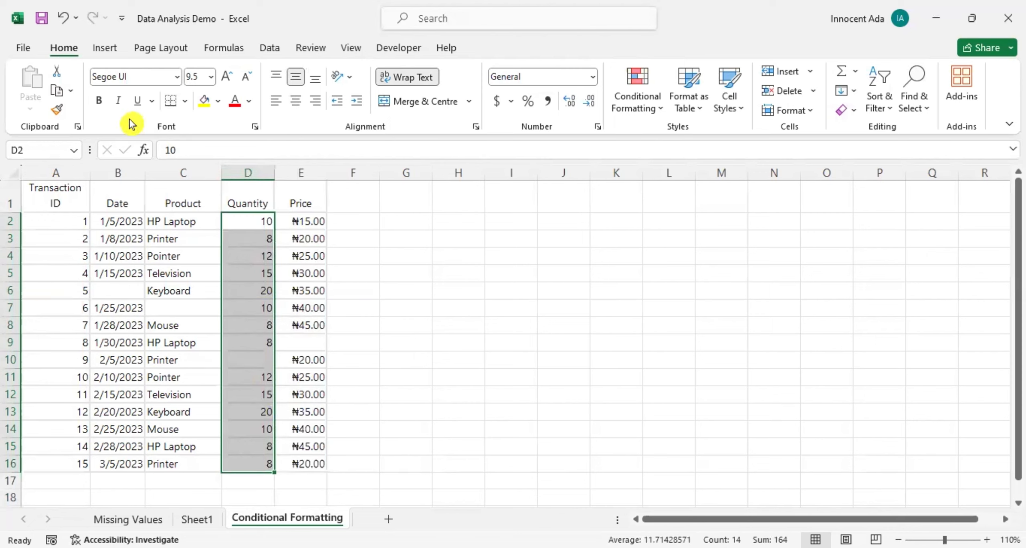
mouse_move(63, 48)
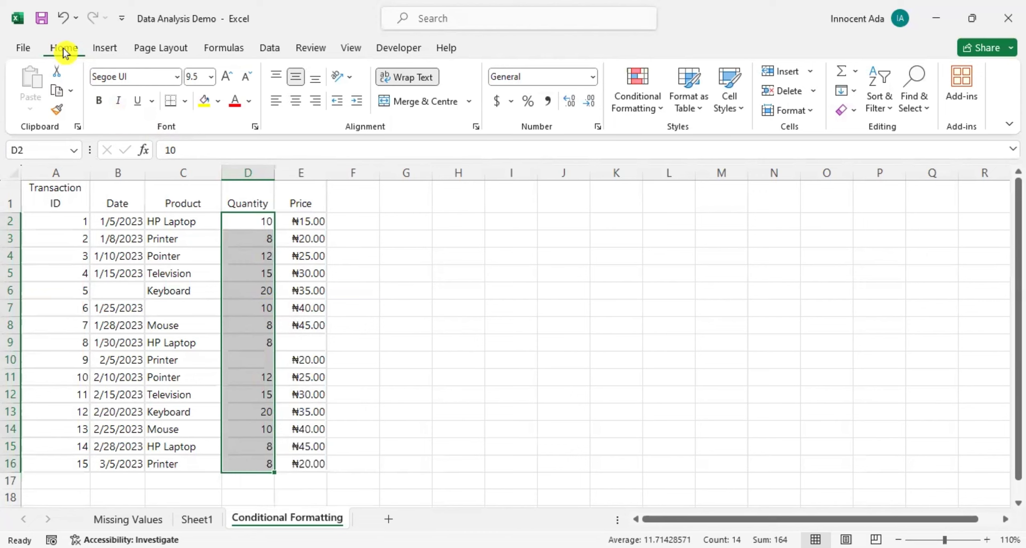
mouse_move(667, 129)
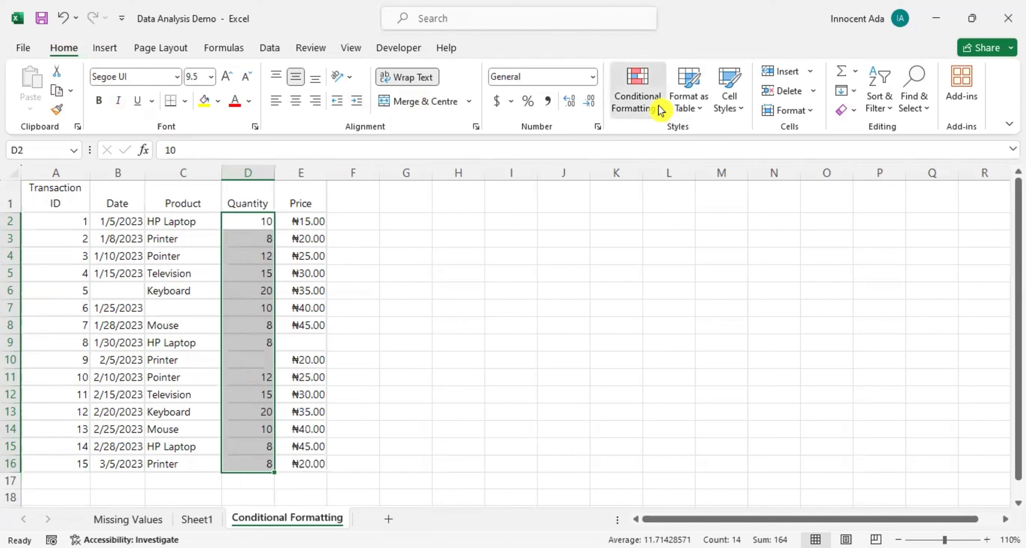
click(636, 89)
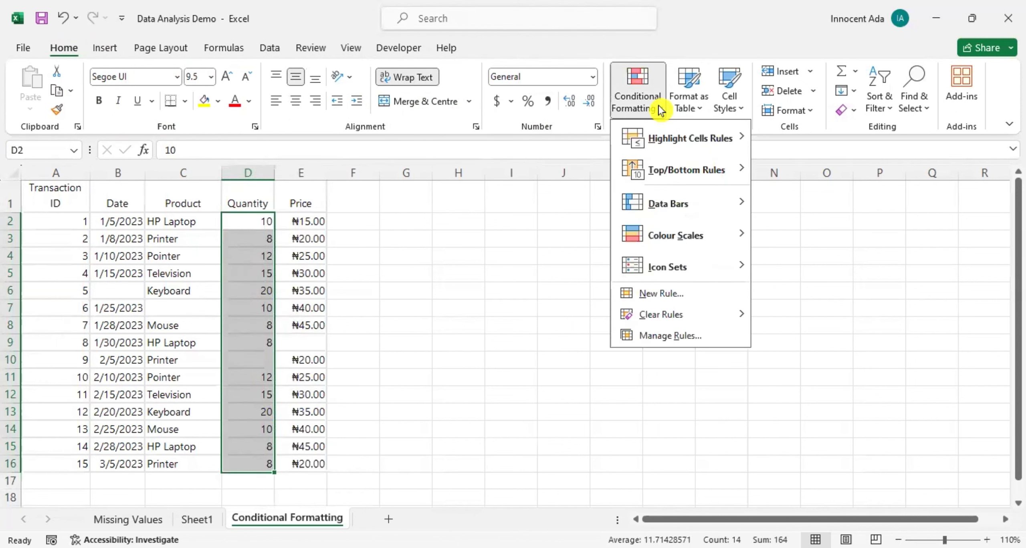
mouse_move(665, 173)
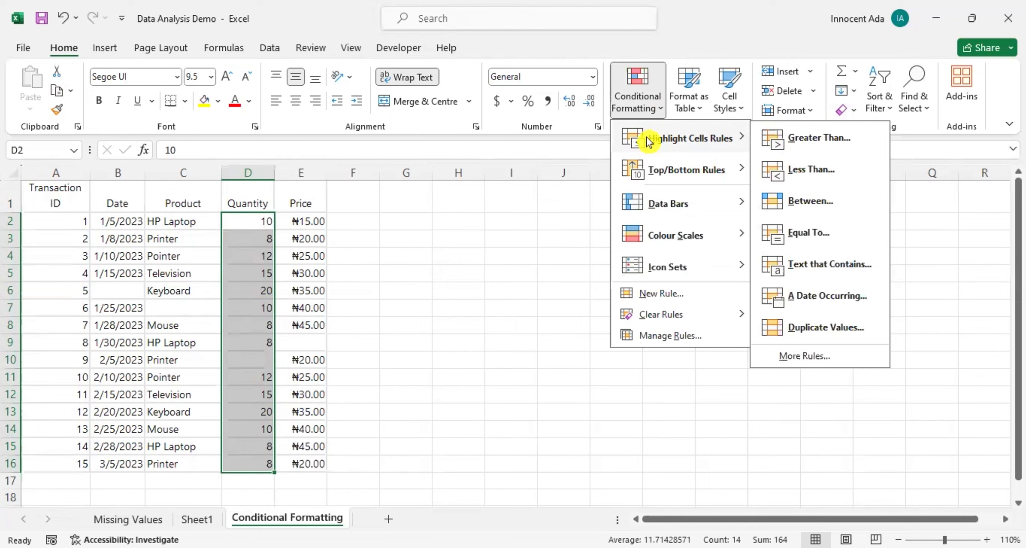
mouse_move(661, 139)
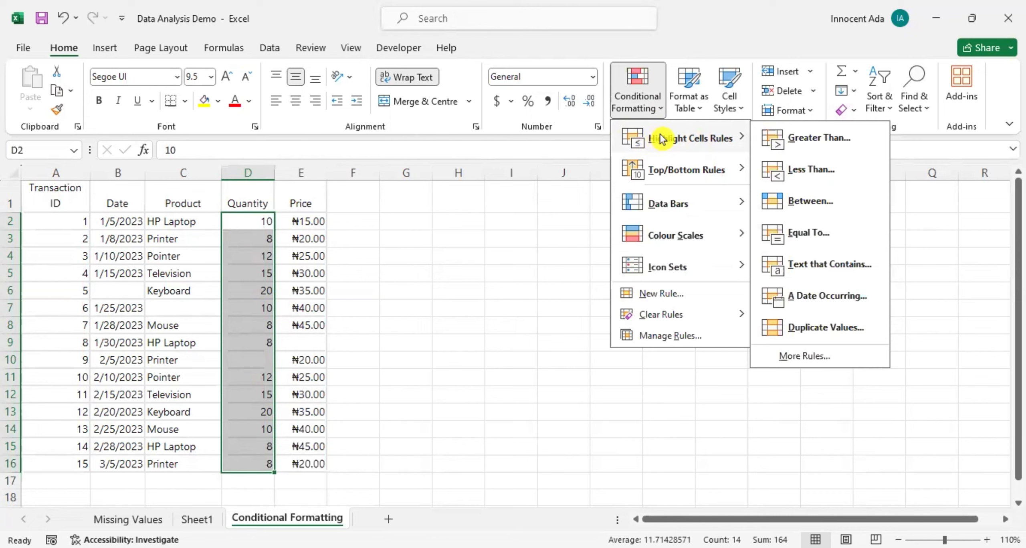
mouse_move(792, 138)
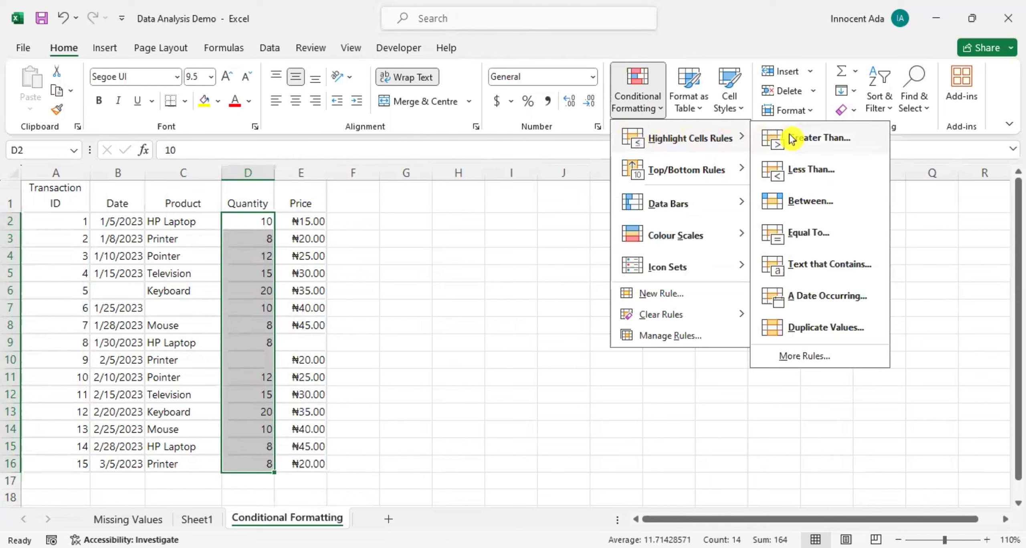
mouse_move(802, 237)
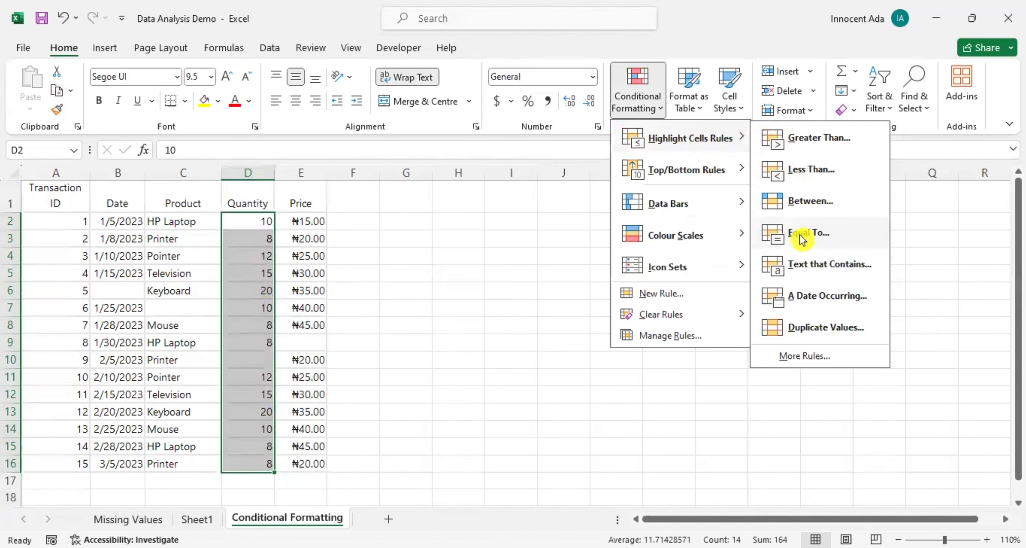
mouse_move(805, 313)
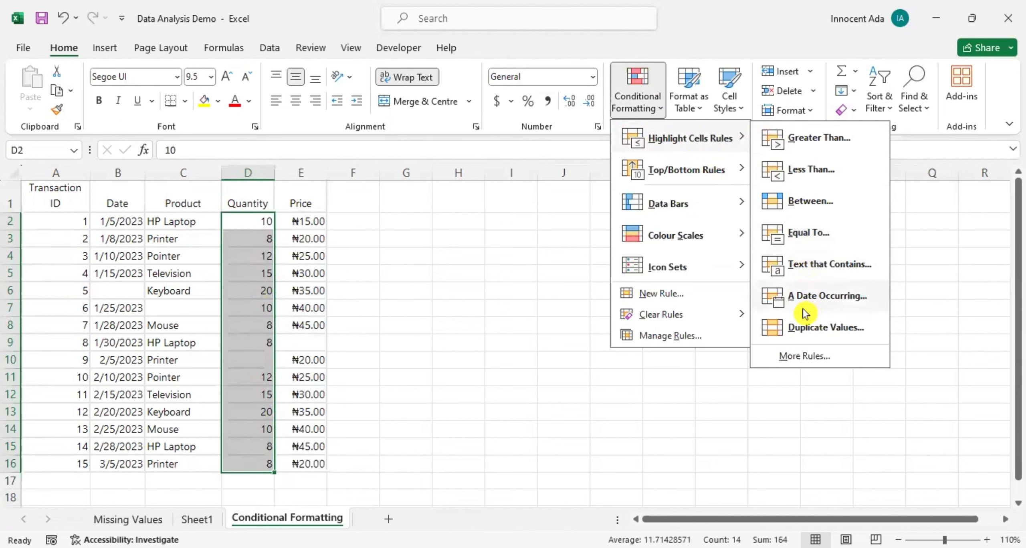
mouse_move(799, 327)
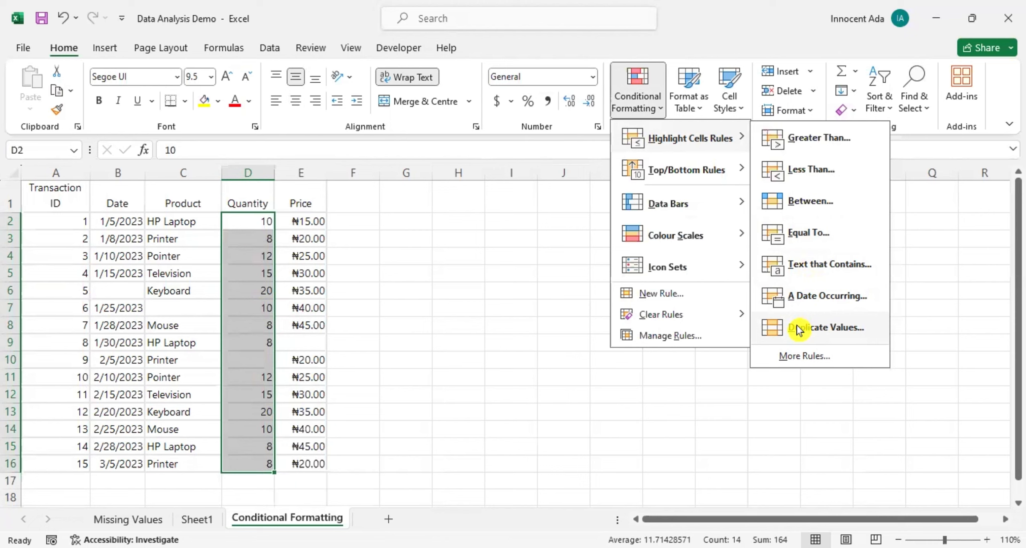
mouse_move(798, 137)
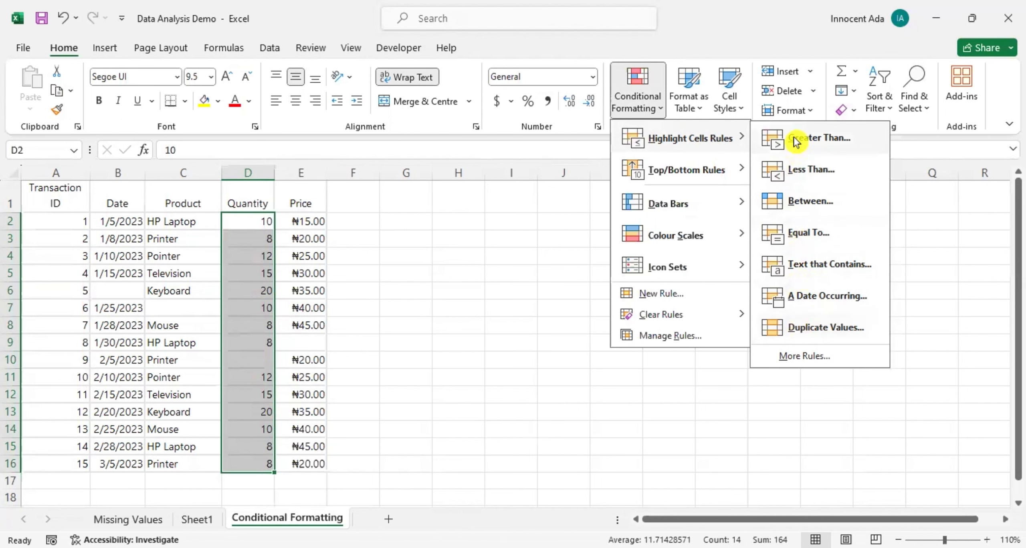
Start a Greater Than rule with a threshold of 10
click(826, 137)
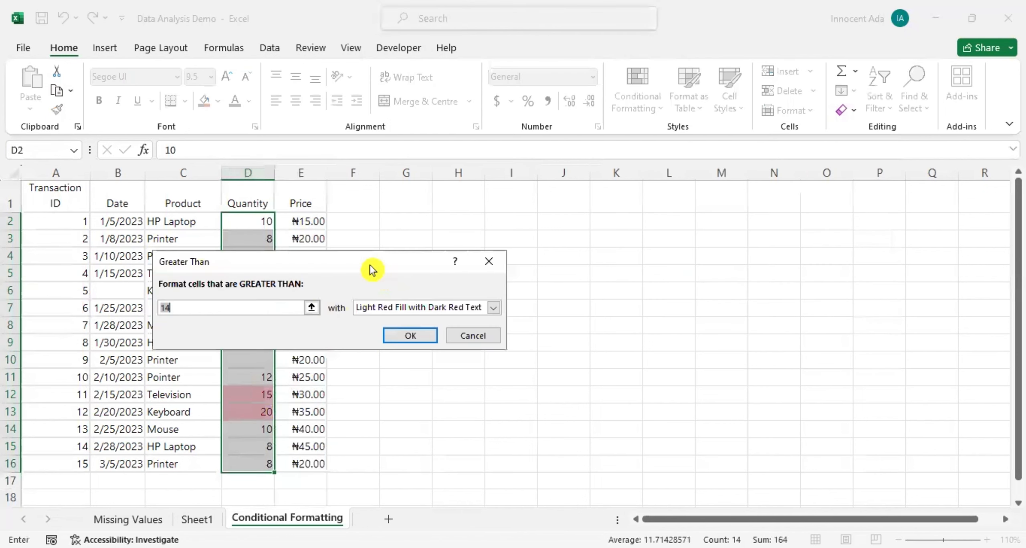
mouse_move(388, 266)
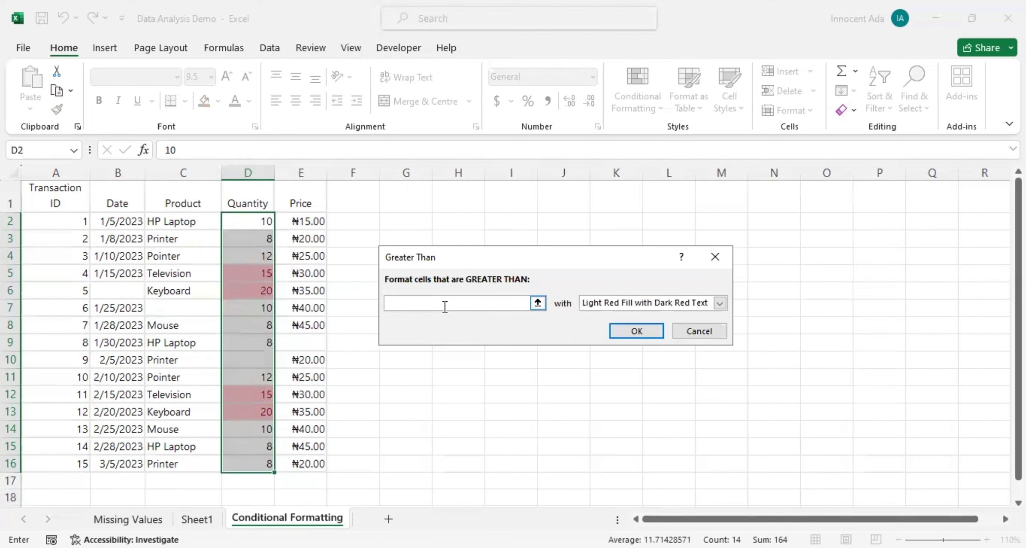
text(10)
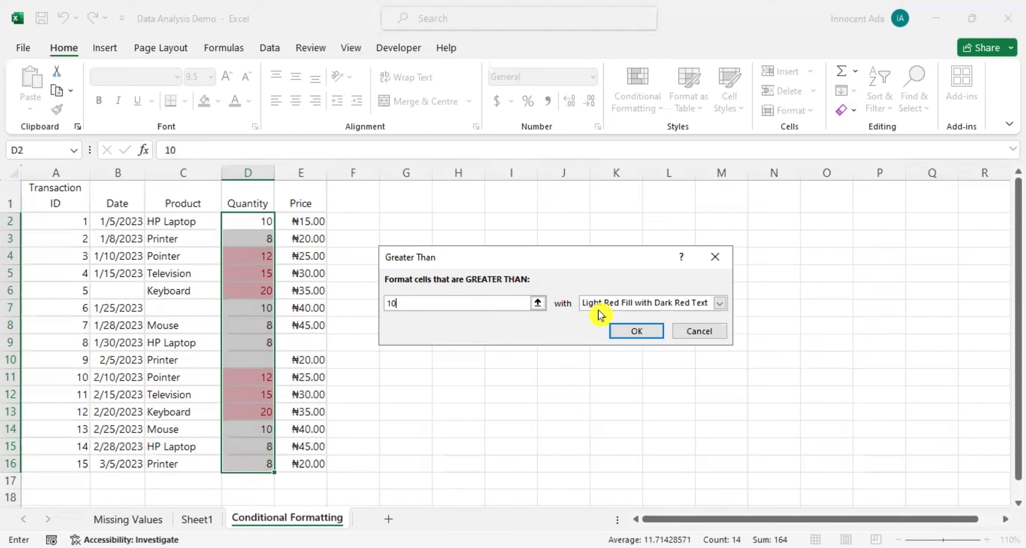
mouse_move(553, 319)
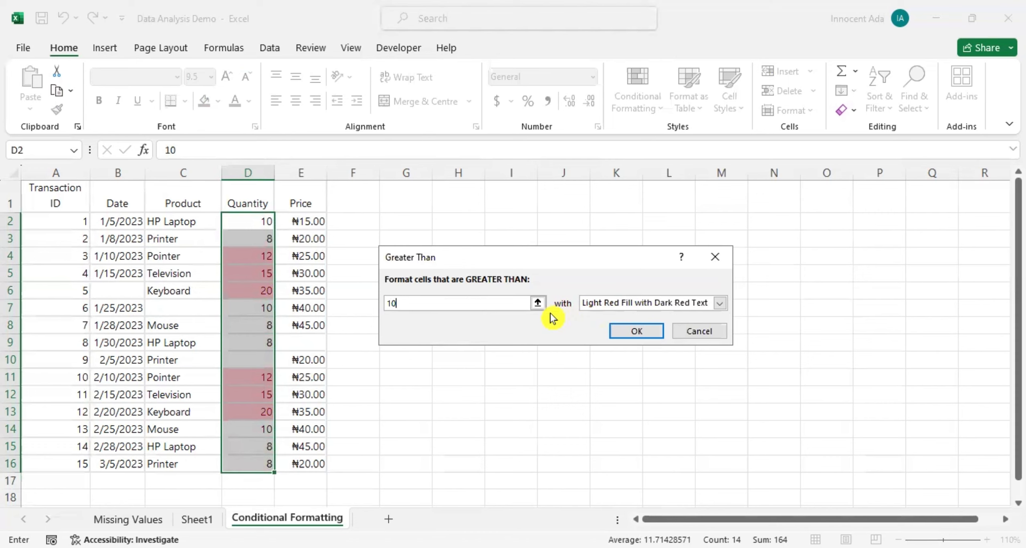
mouse_move(562, 321)
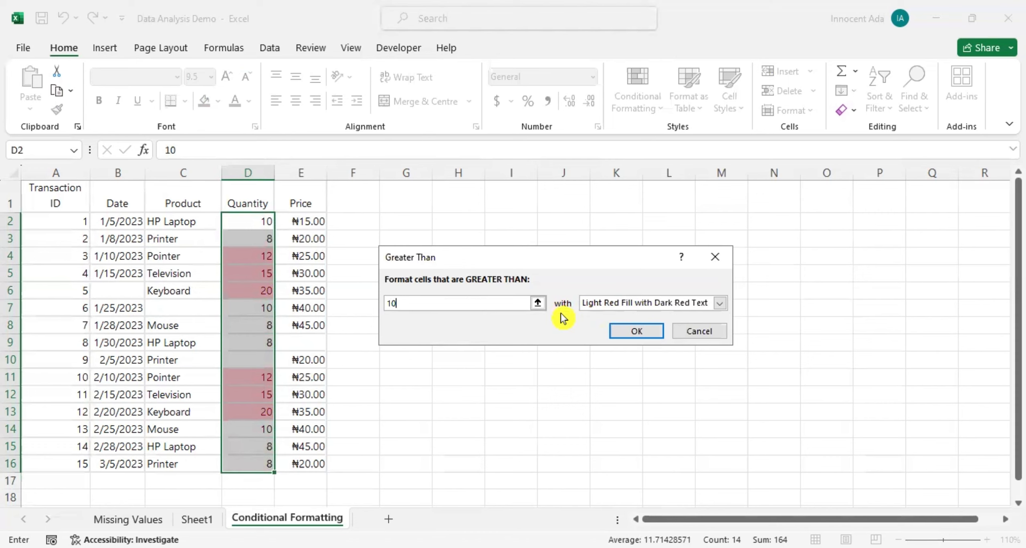
mouse_move(249, 349)
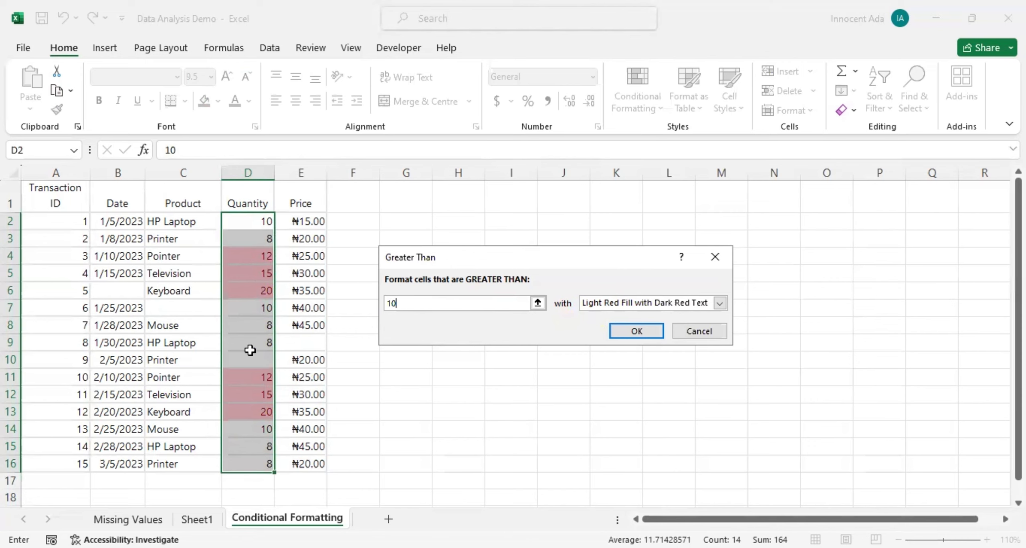
mouse_move(264, 380)
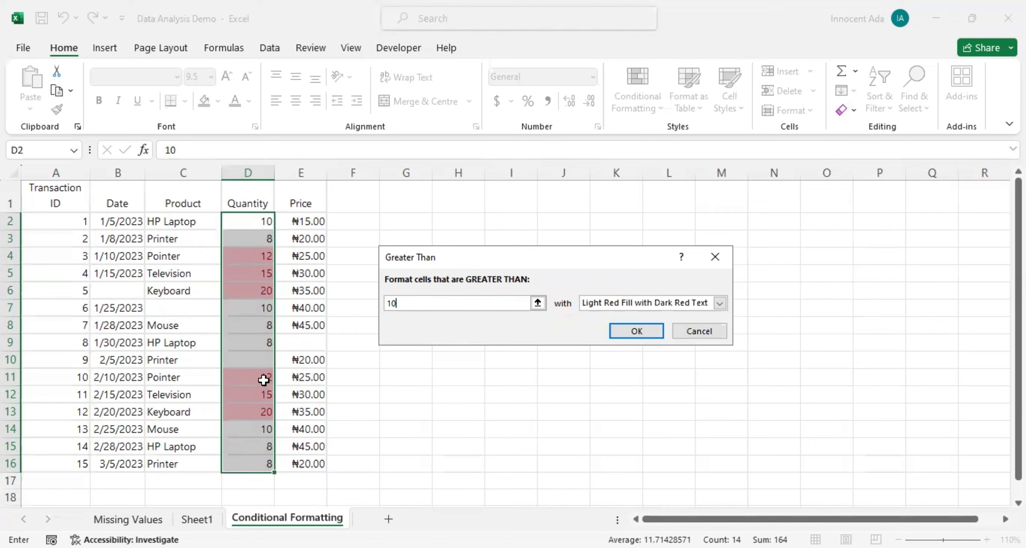
mouse_move(242, 391)
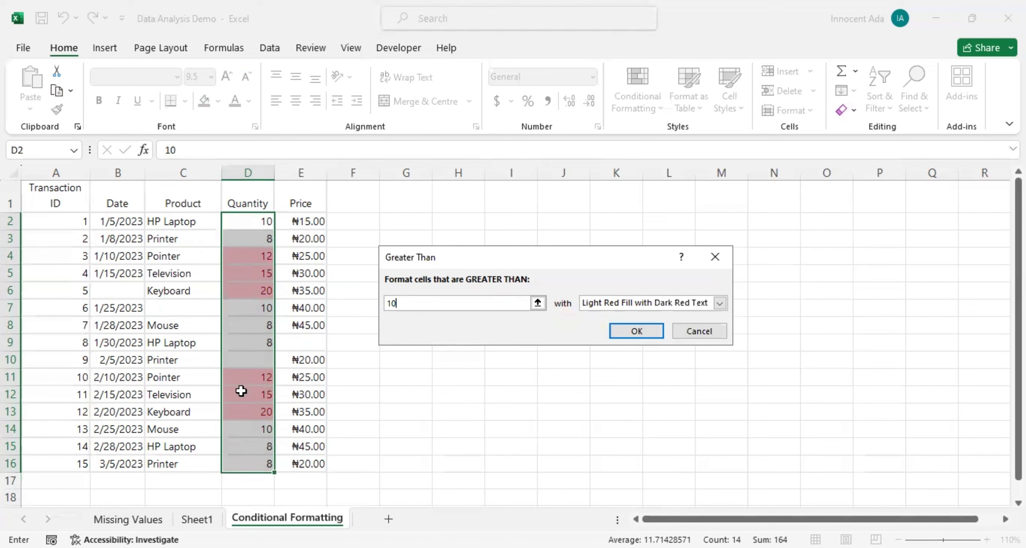
mouse_move(720, 309)
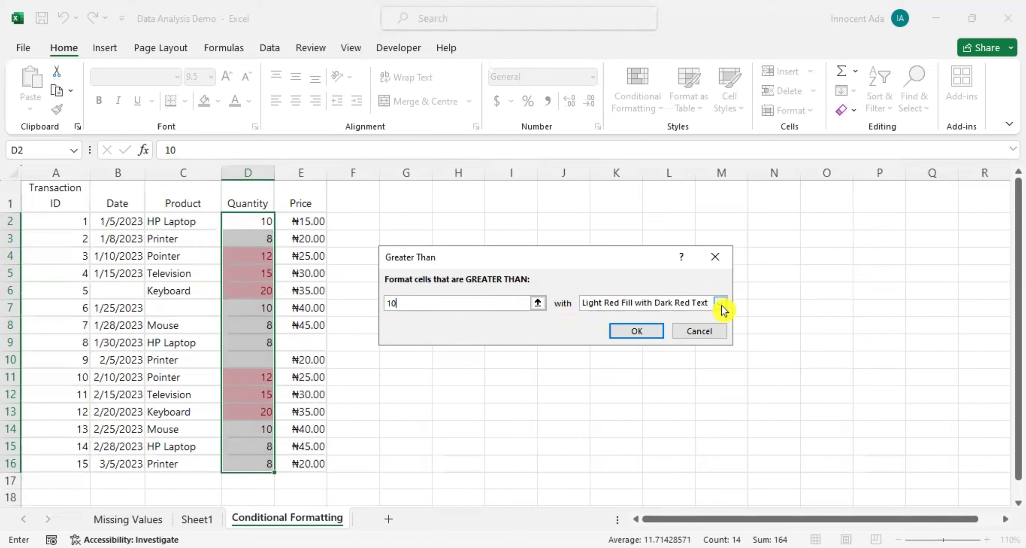
Switch the rule's preset style to Yellow Fill with Dark Yellow Text
click(720, 302)
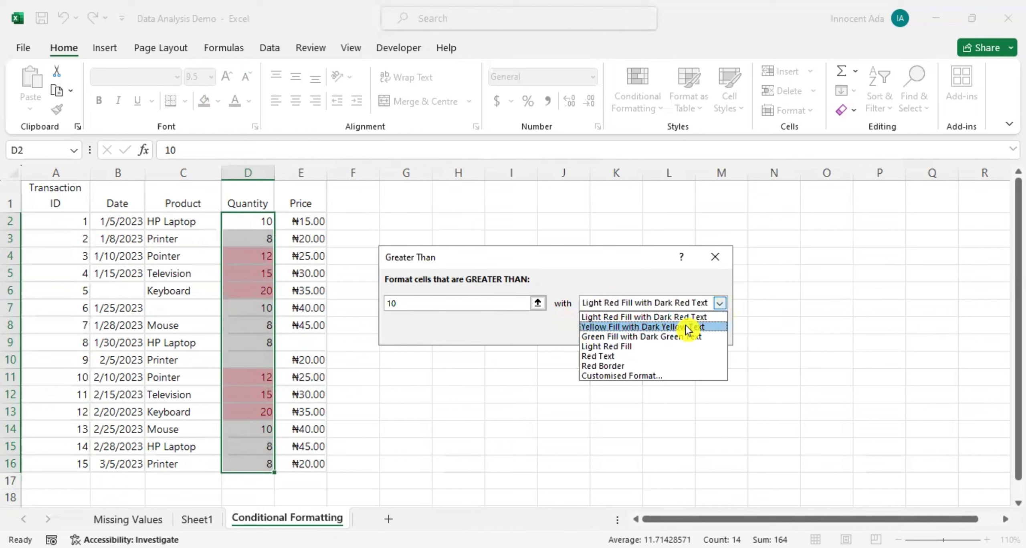
click(639, 326)
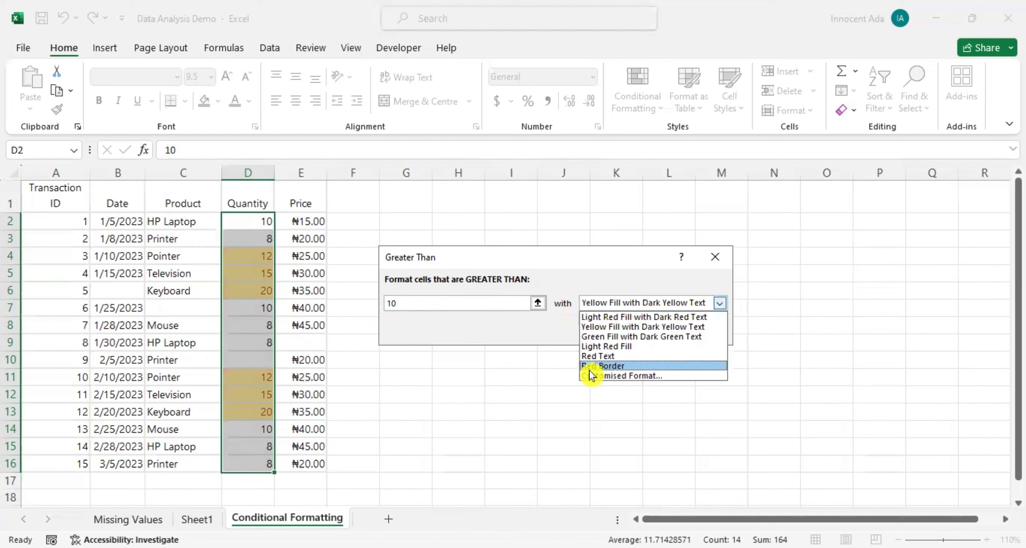
mouse_move(674, 384)
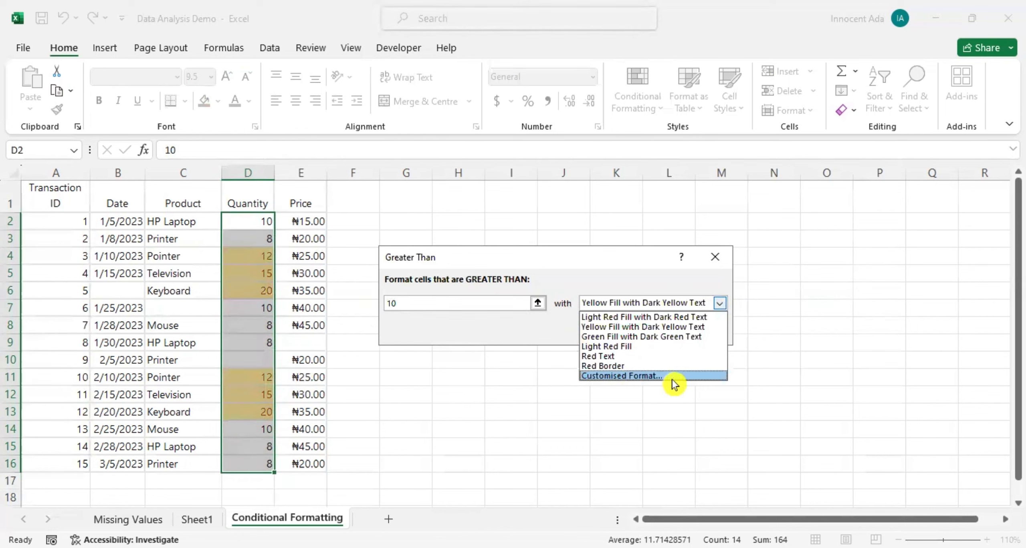
mouse_move(692, 378)
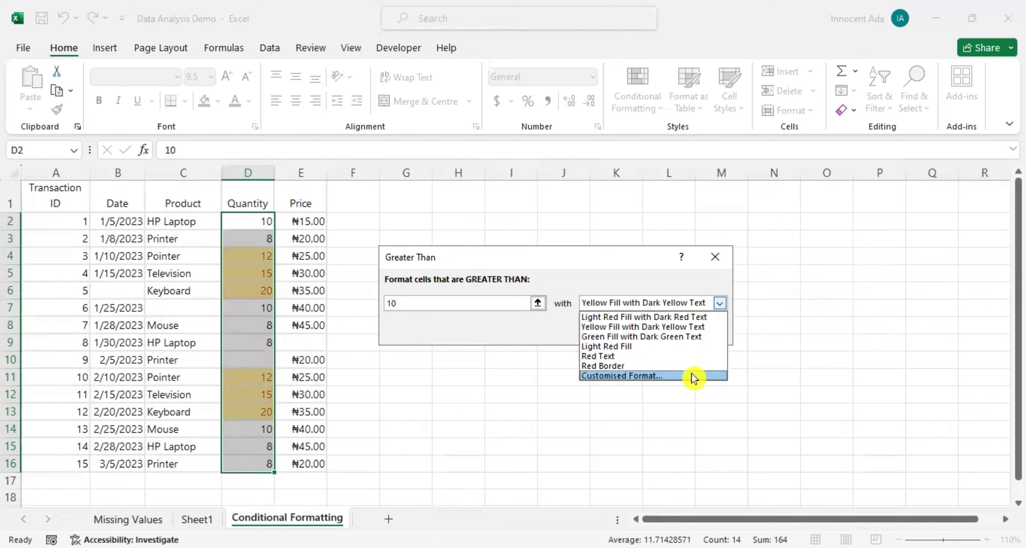
Choose Custom Format, browse the Number, Font and Border tabs, and settle on Fill
click(623, 375)
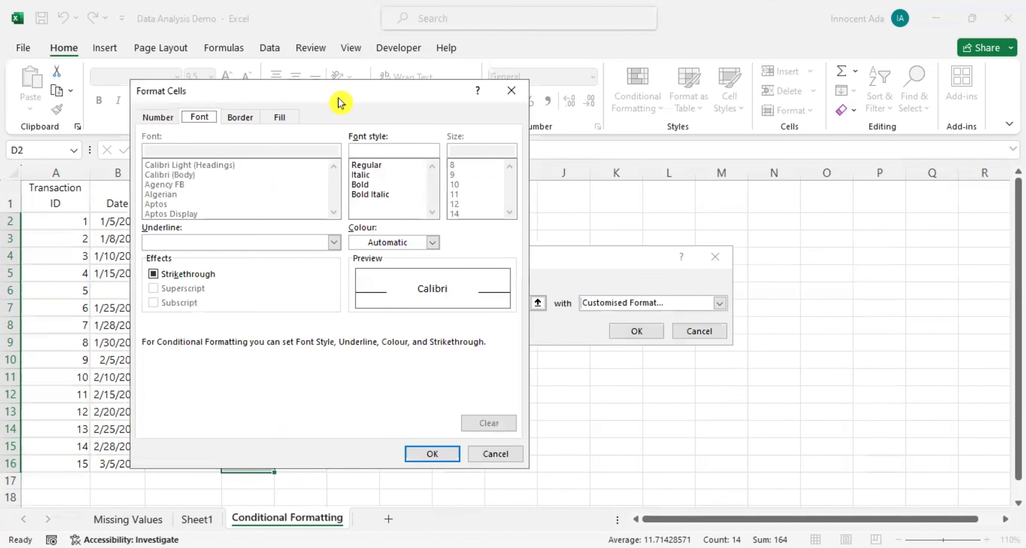
mouse_move(359, 99)
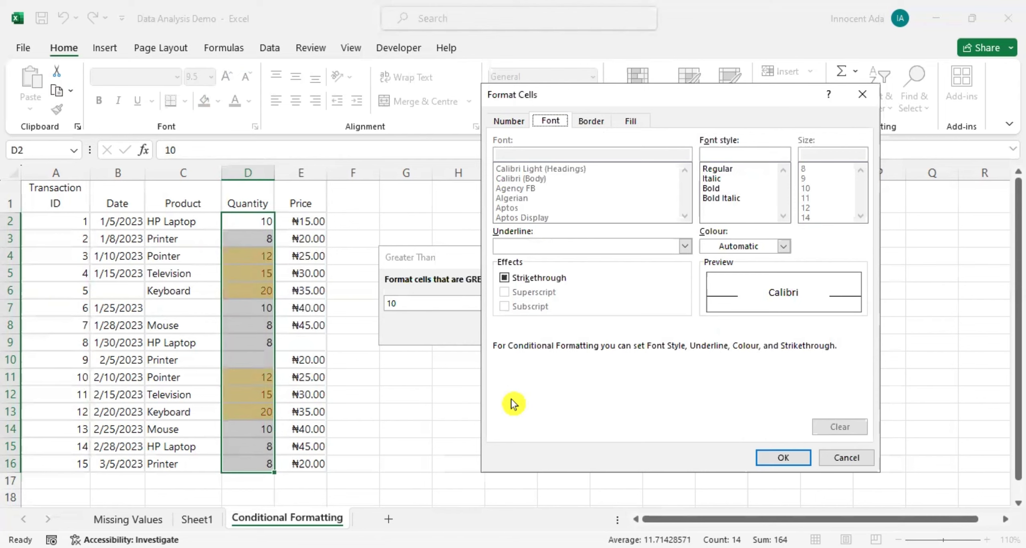
mouse_move(535, 138)
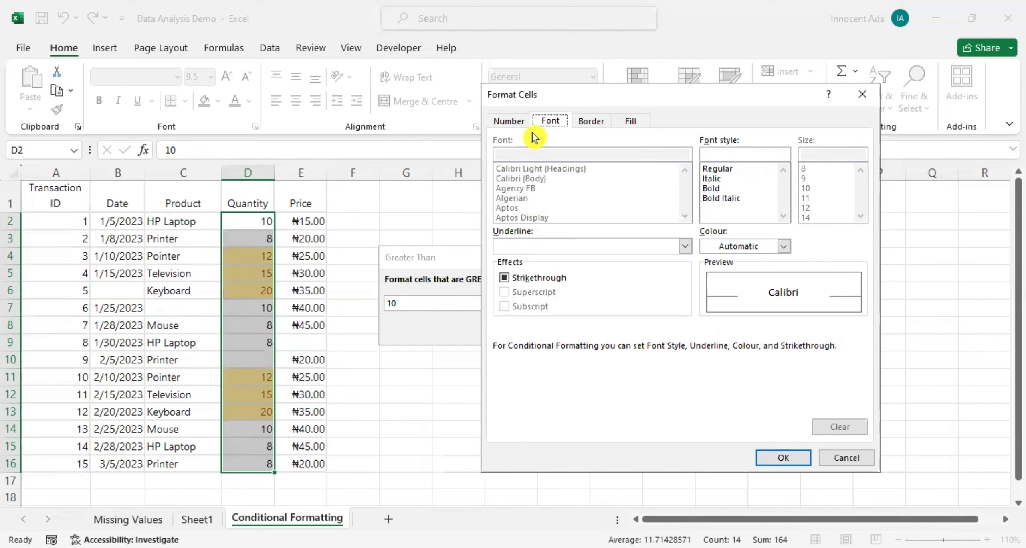
click(508, 120)
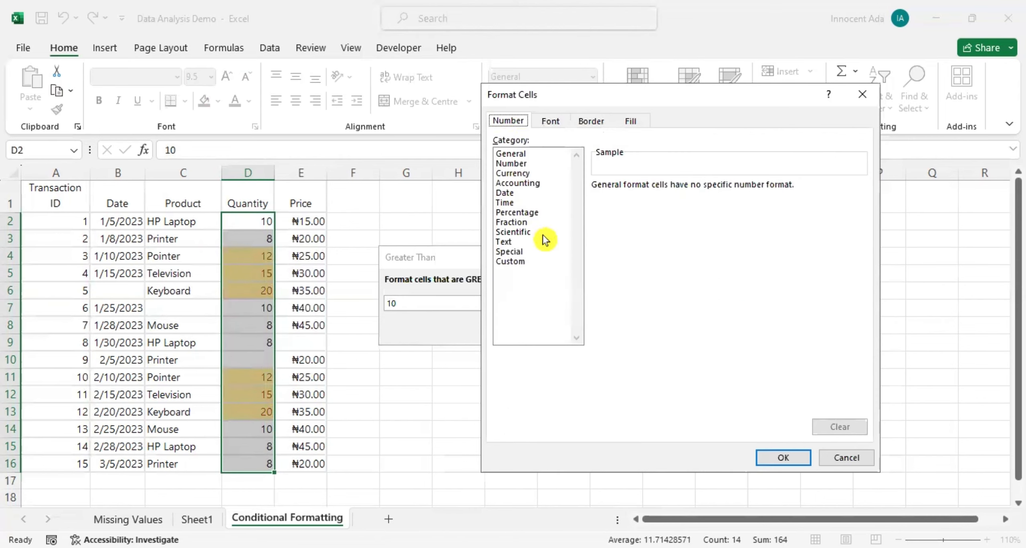
click(550, 120)
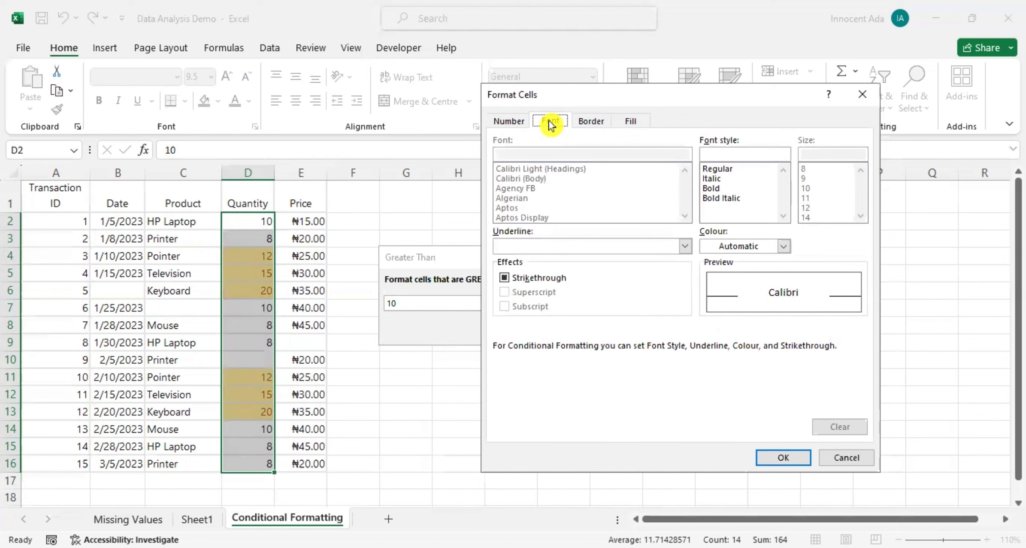
click(551, 120)
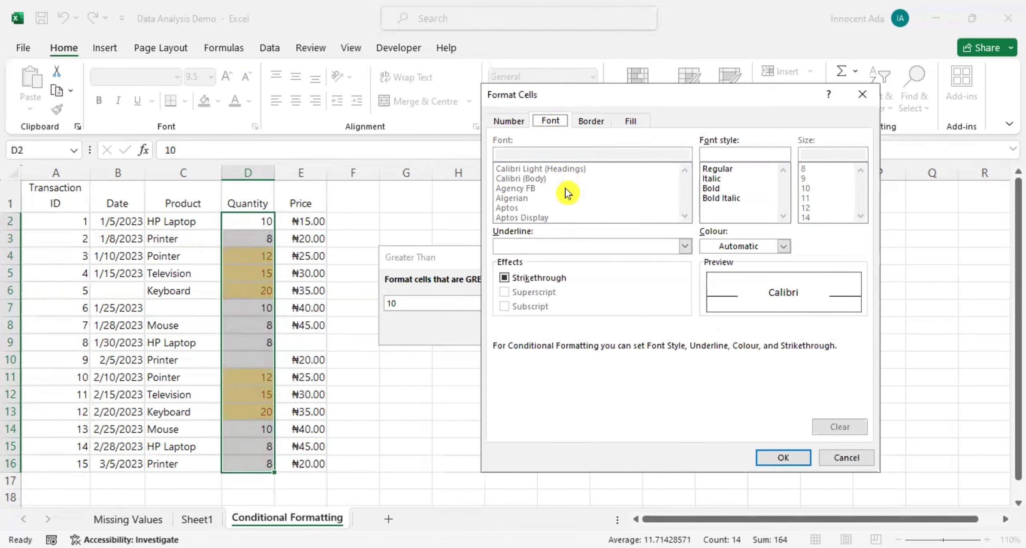
mouse_move(664, 159)
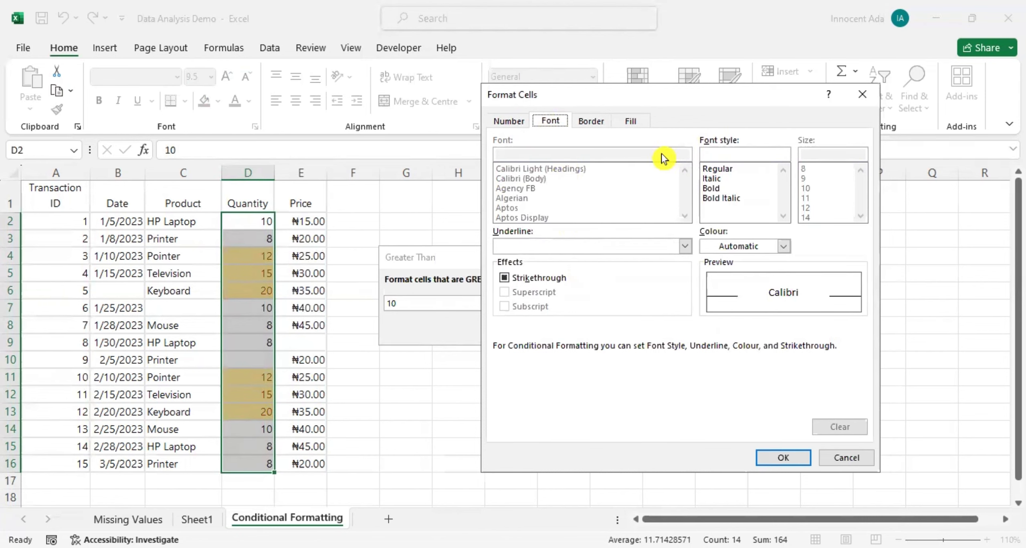
mouse_move(608, 131)
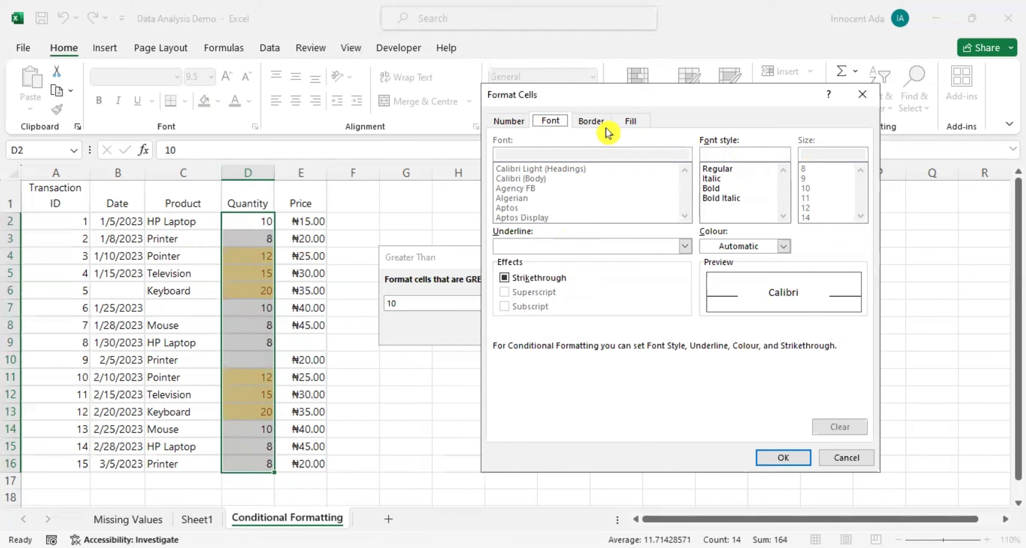
click(631, 120)
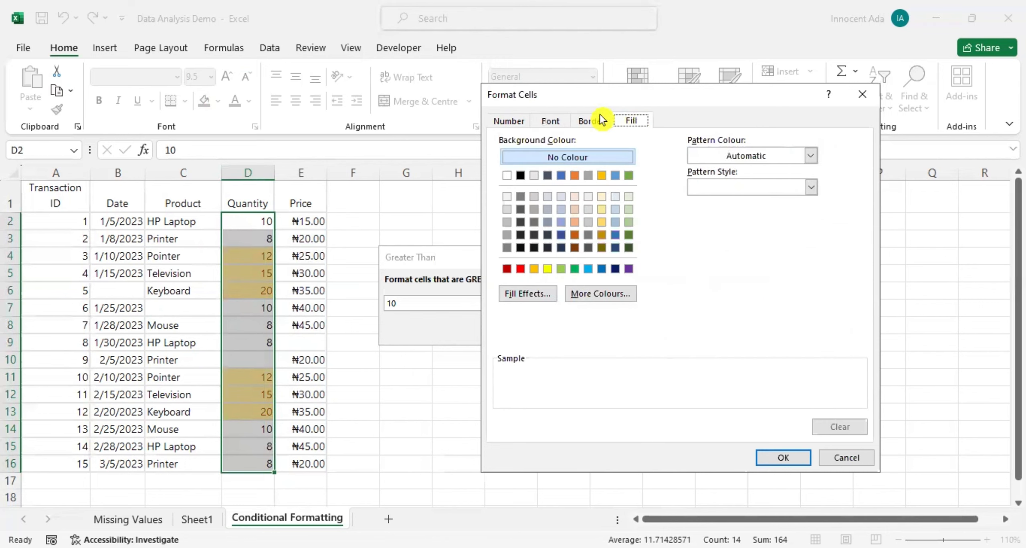
click(589, 120)
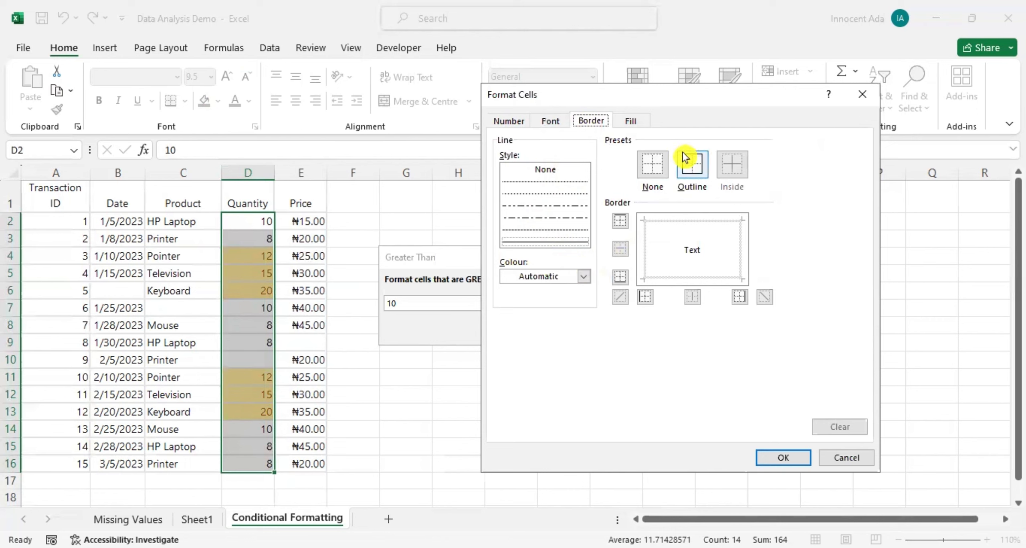
mouse_move(406, 324)
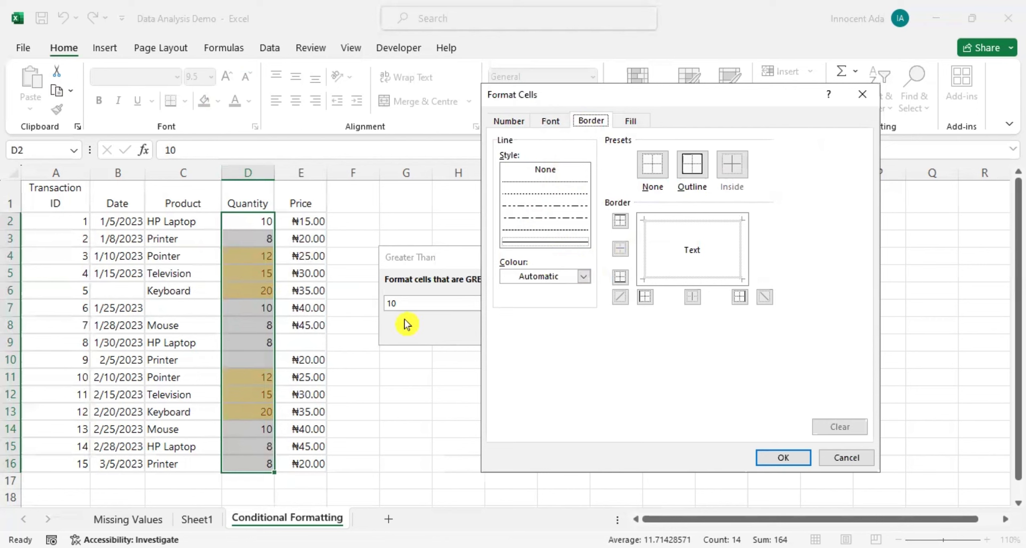
click(630, 120)
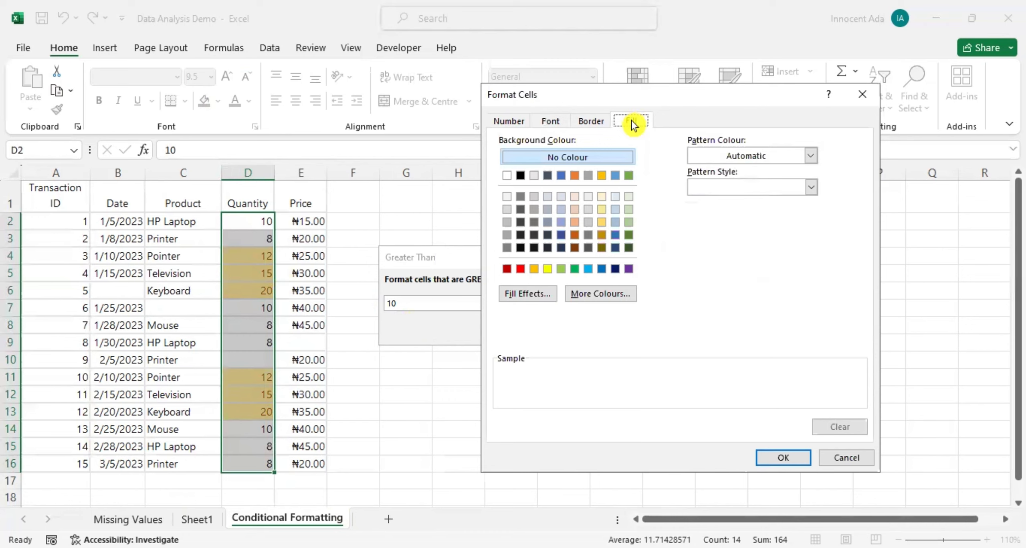
Pick a dark green background swatch on the Fill tab
click(630, 120)
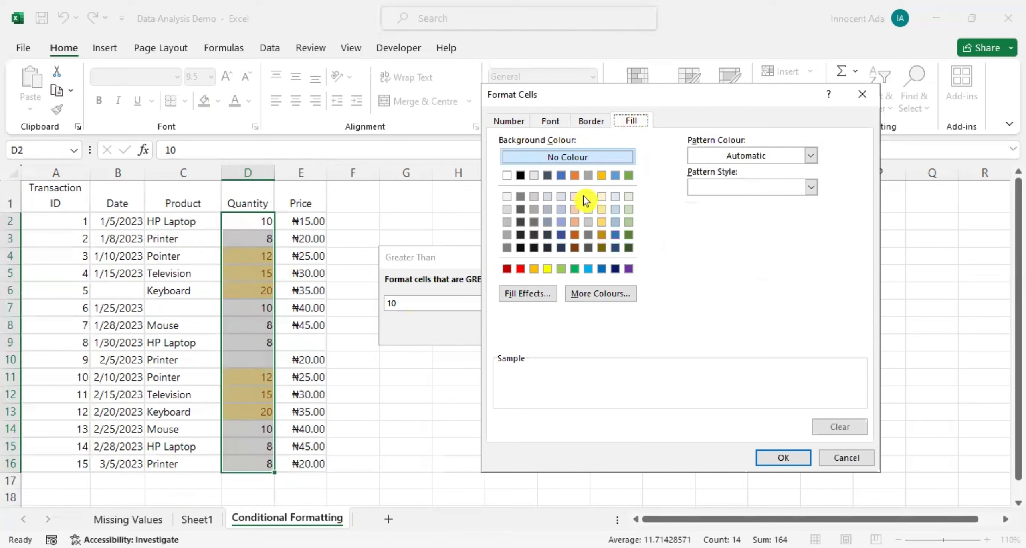
mouse_move(601, 278)
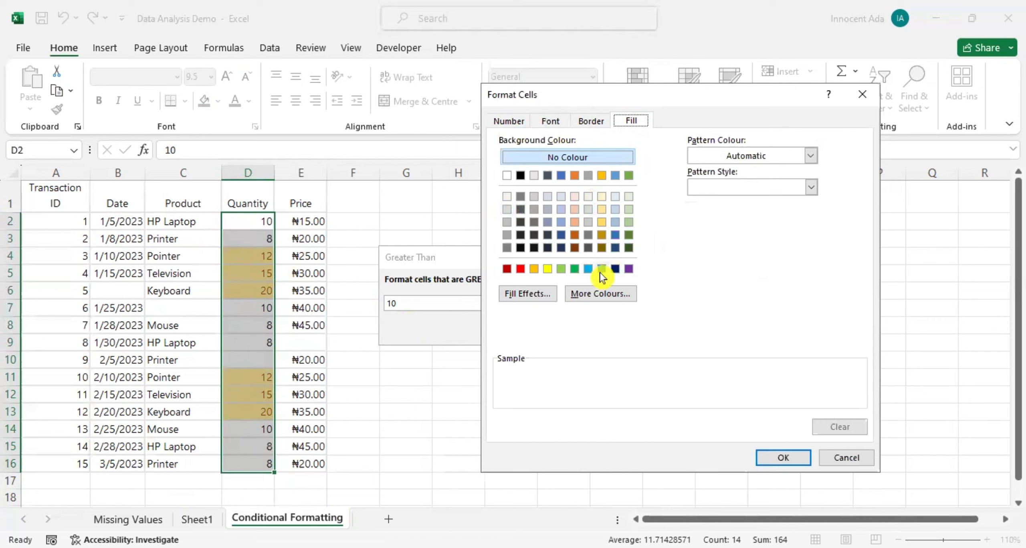
mouse_move(240, 293)
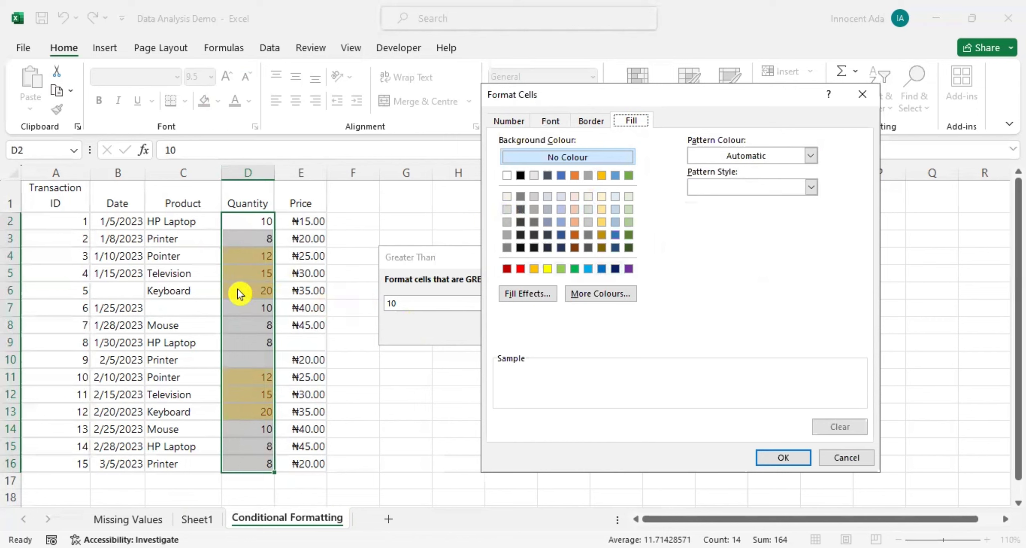
mouse_move(602, 227)
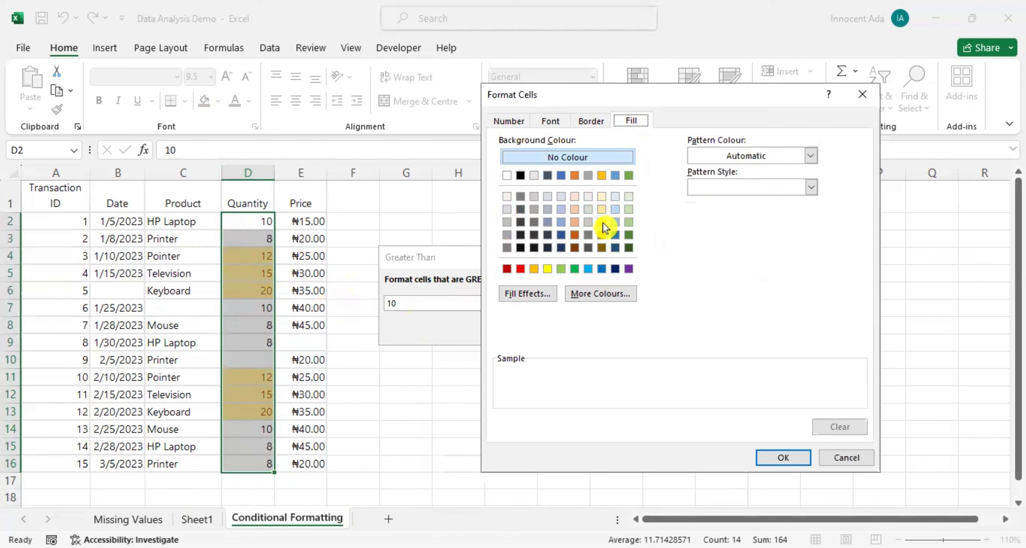
click(628, 248)
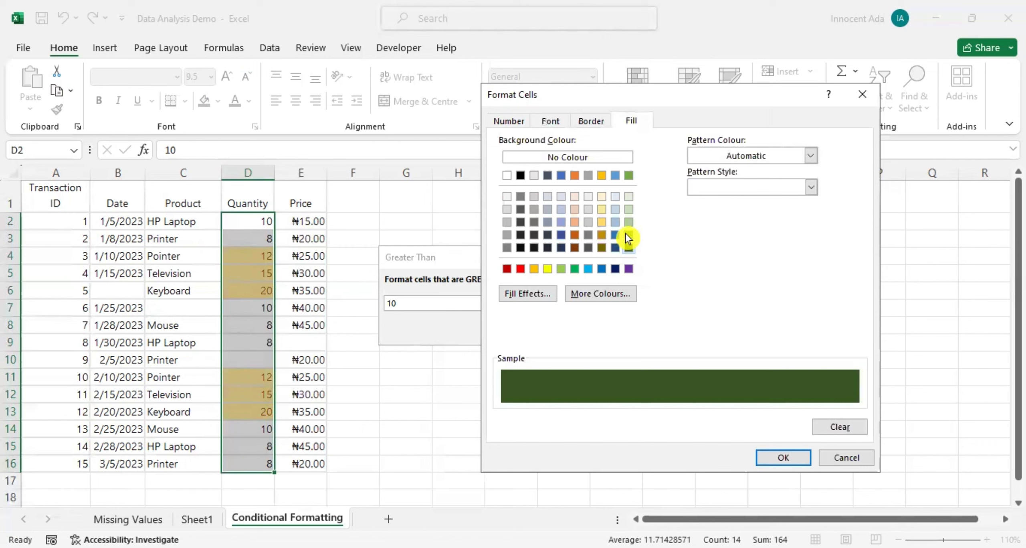
mouse_move(626, 181)
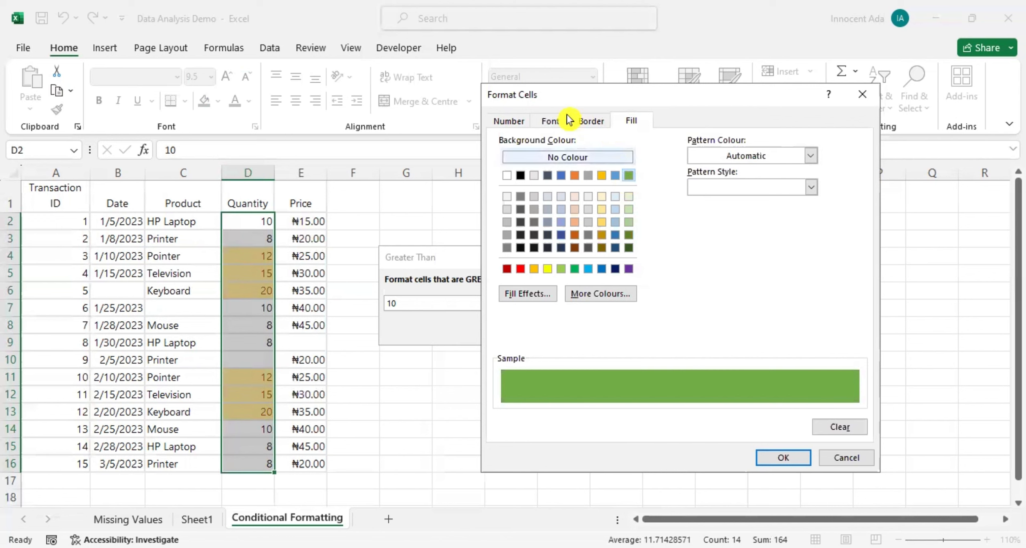
click(550, 120)
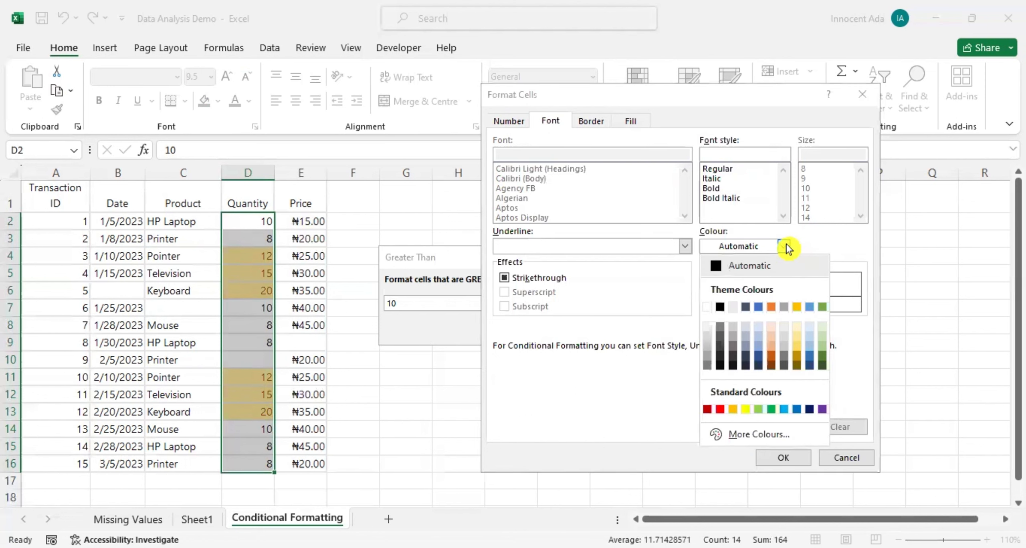
mouse_move(705, 313)
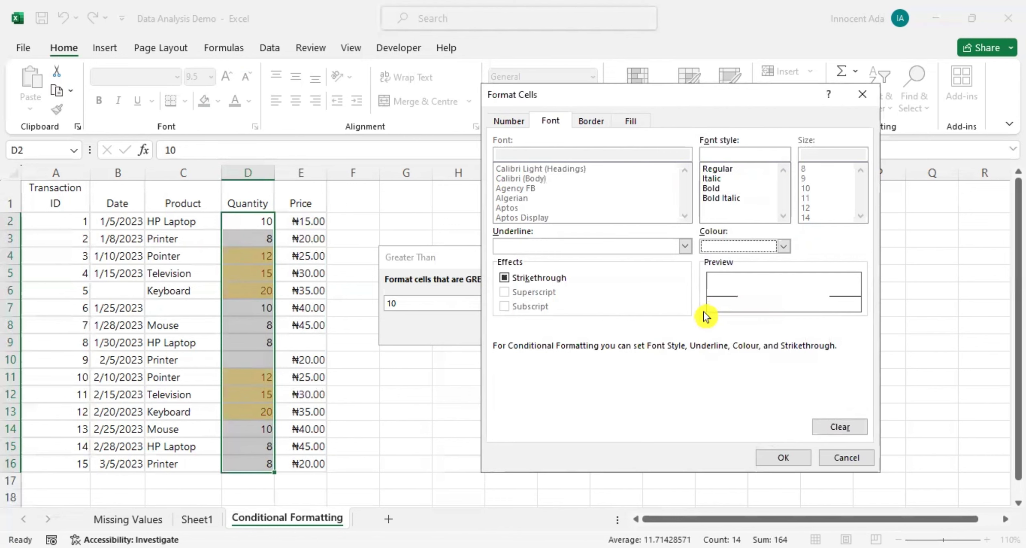
mouse_move(783, 424)
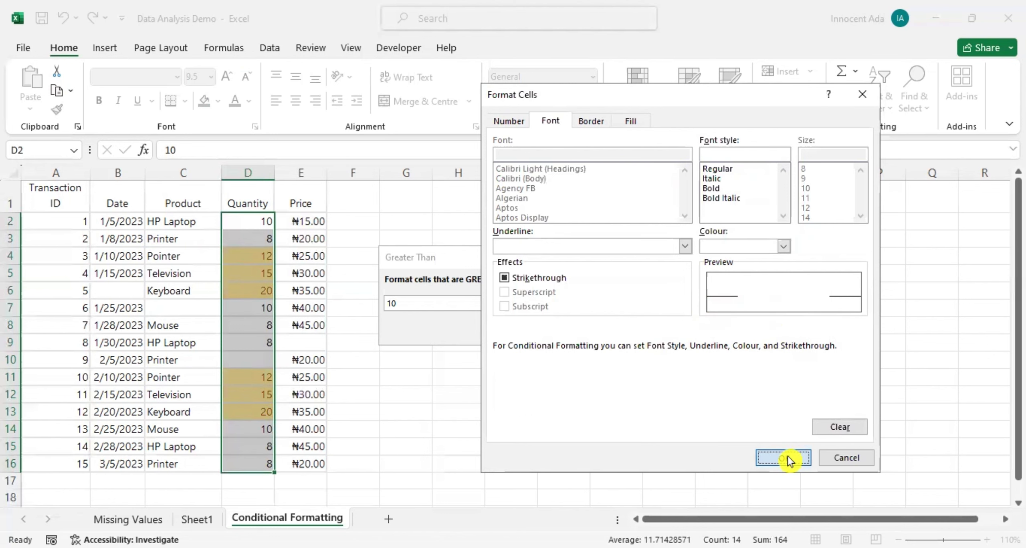
Confirm the green fill and white text format in Format Cells
click(783, 457)
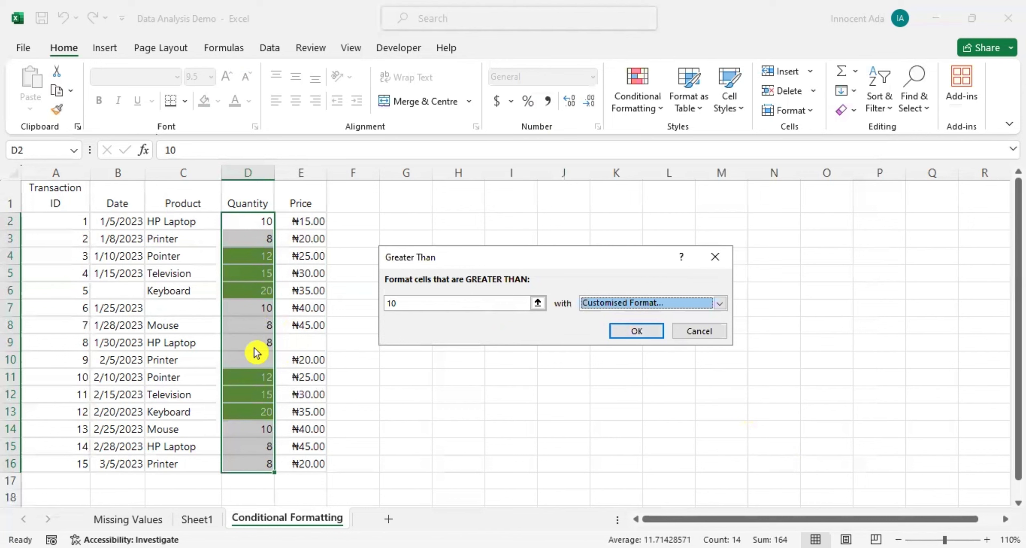
mouse_move(247, 259)
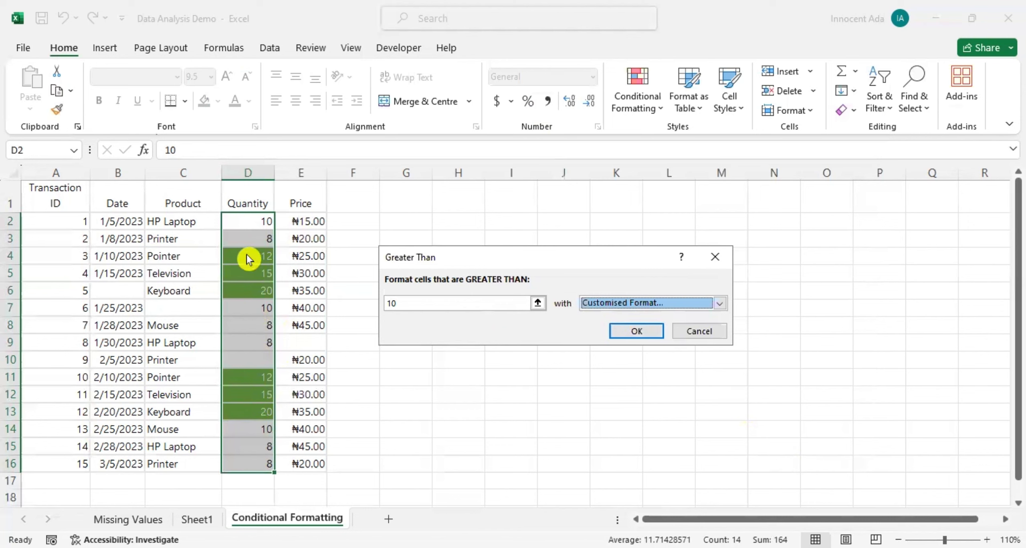
mouse_move(252, 381)
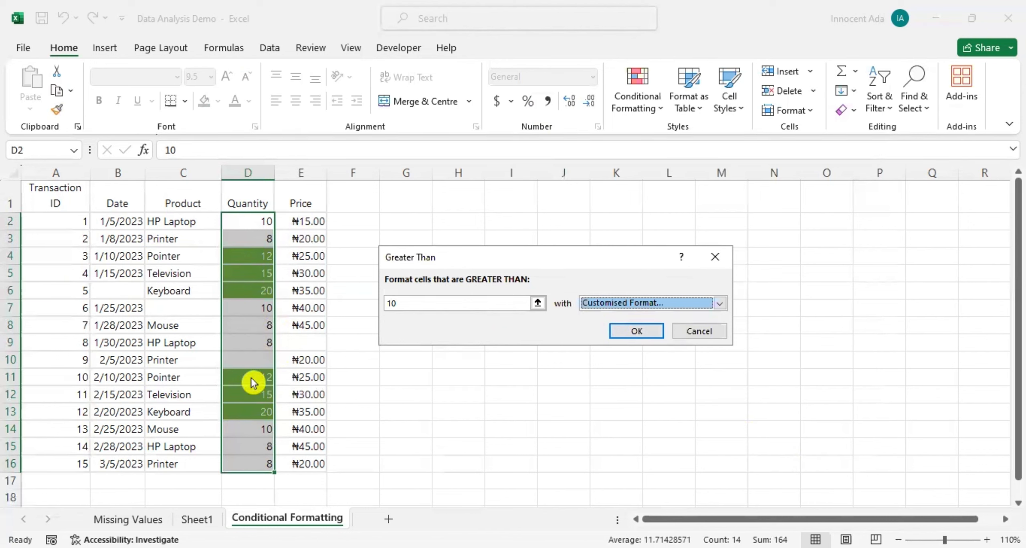
mouse_move(307, 234)
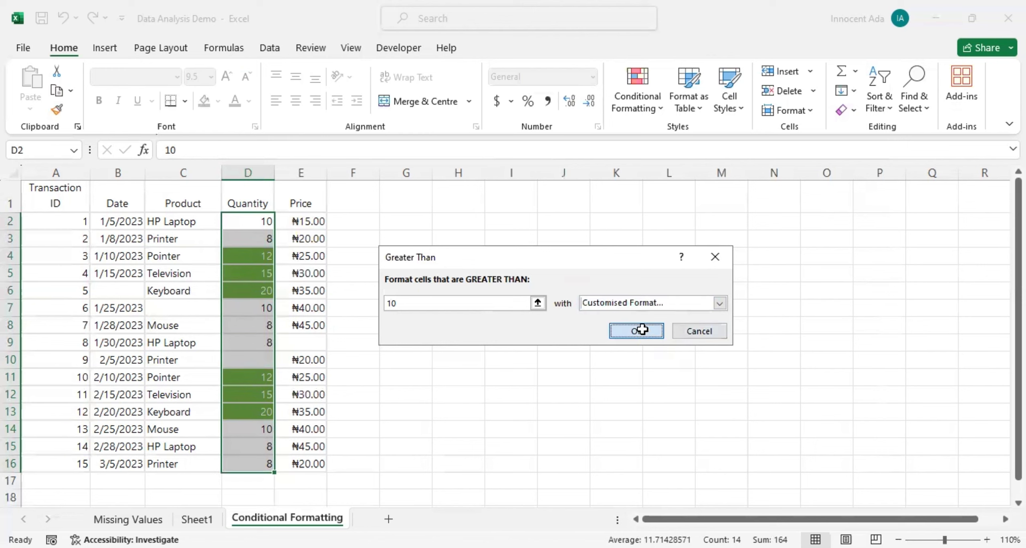
Confirm the greater-than-10 rule in the Greater Than dialog
click(635, 330)
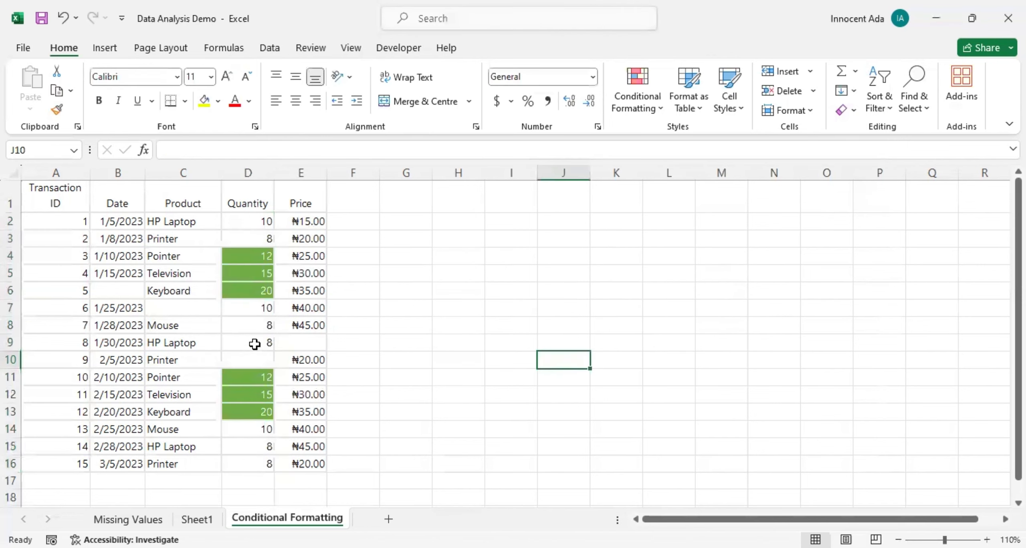